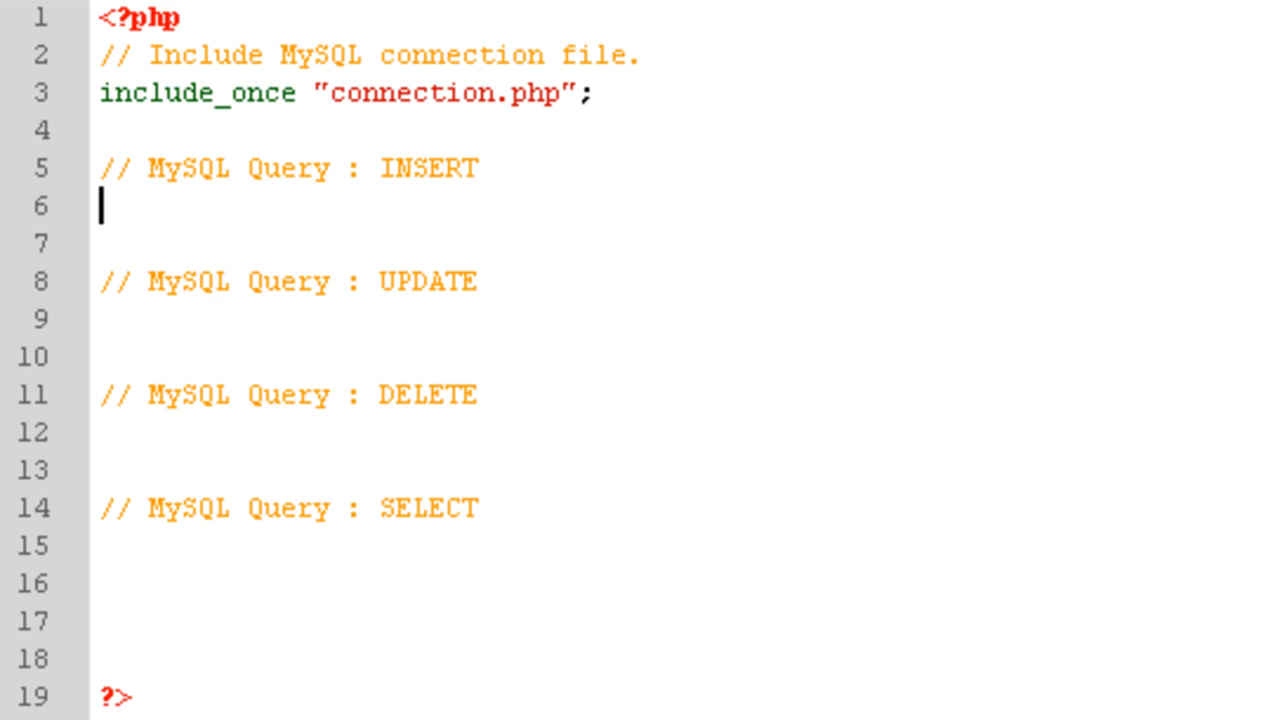
pyautogui.moveTo(130, 206)
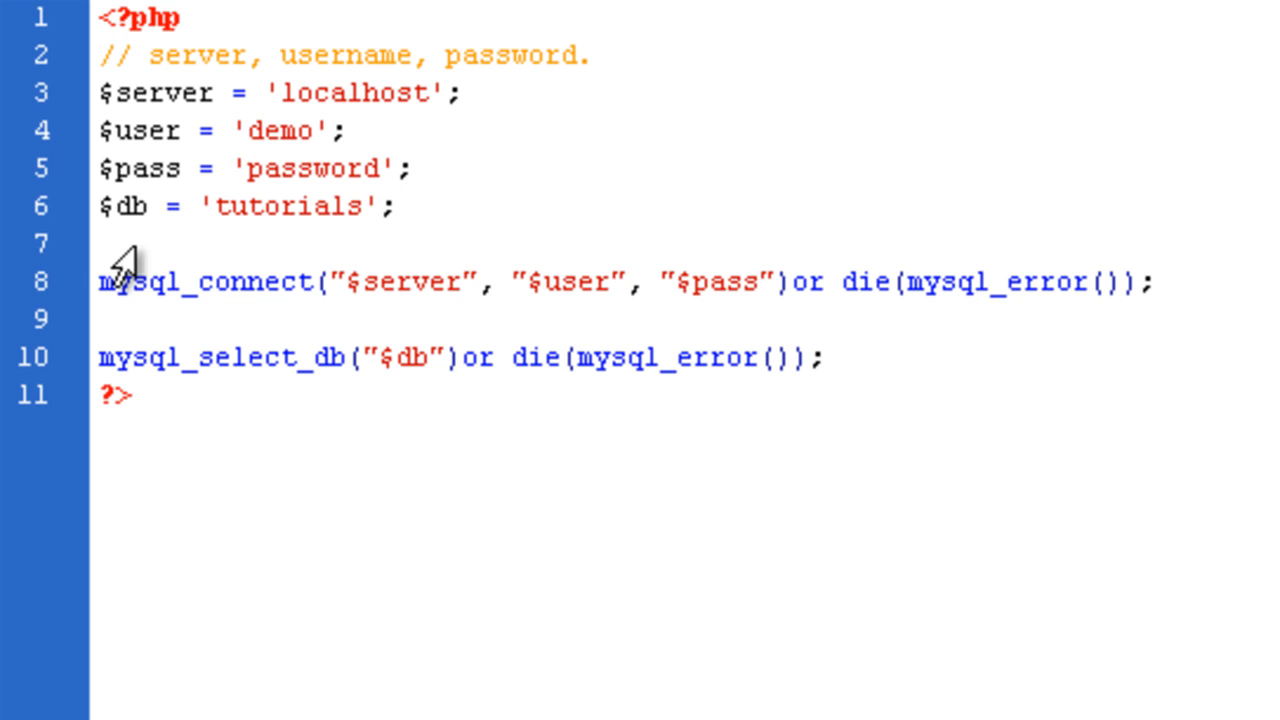
pyautogui.moveTo(62, 290)
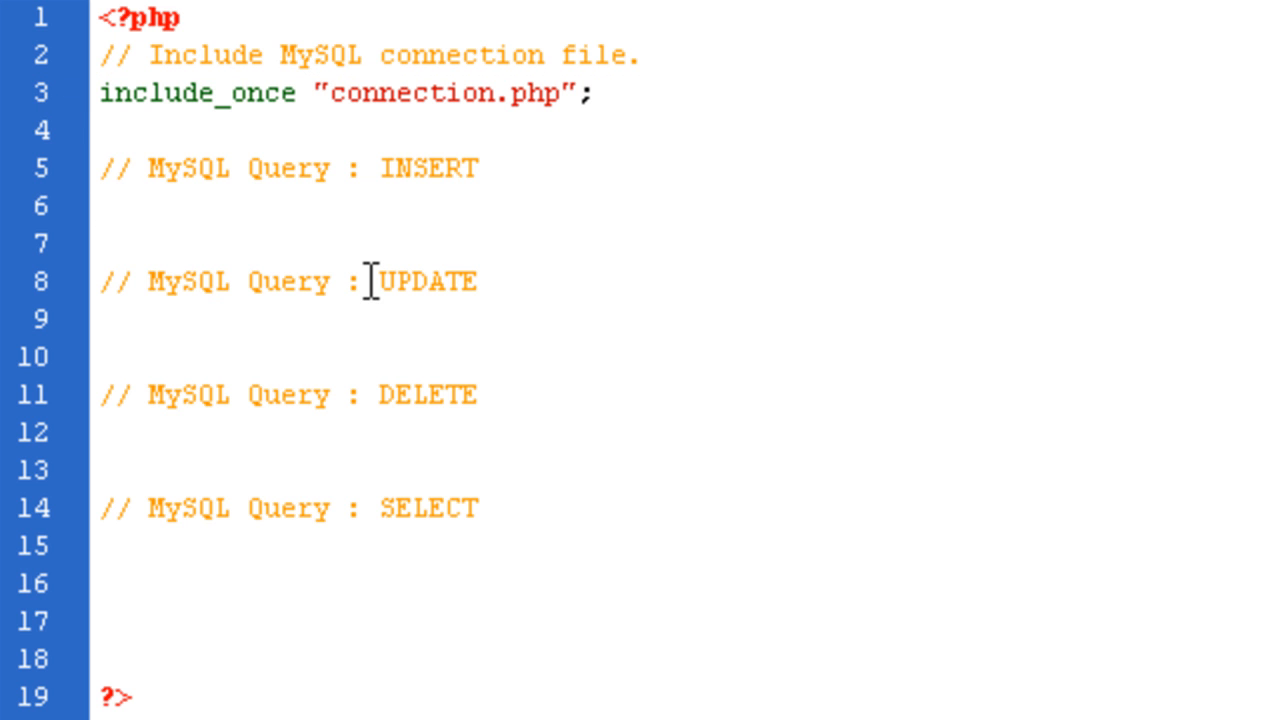
# - Write an empty mysql_query(""); call under the INSERT comment
pyautogui.write('mysq')
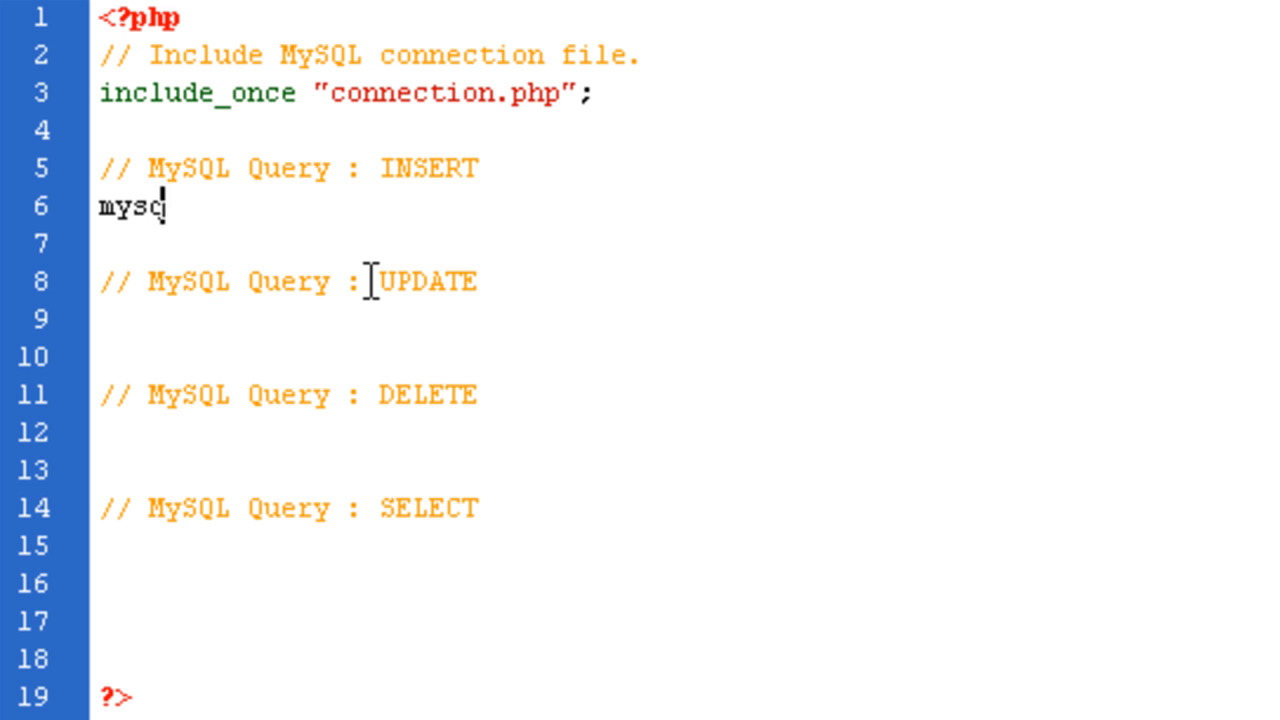
pyautogui.write('l_query')
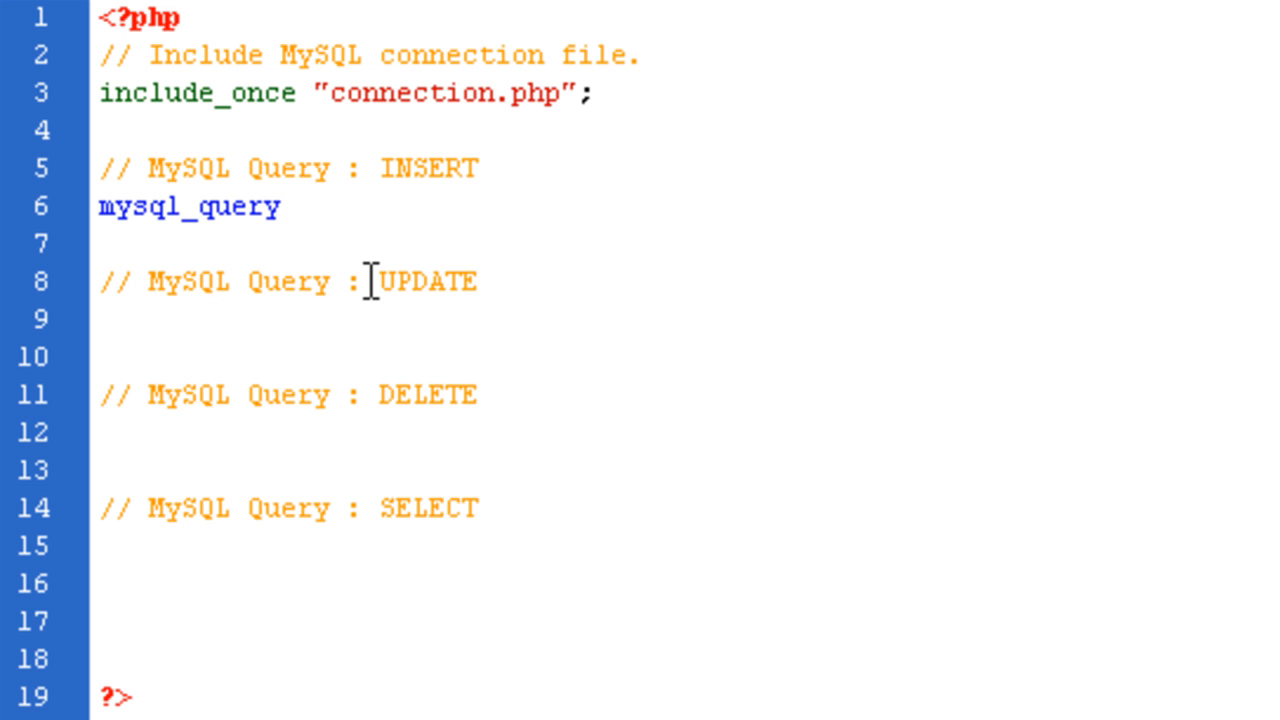
pyautogui.write('(')
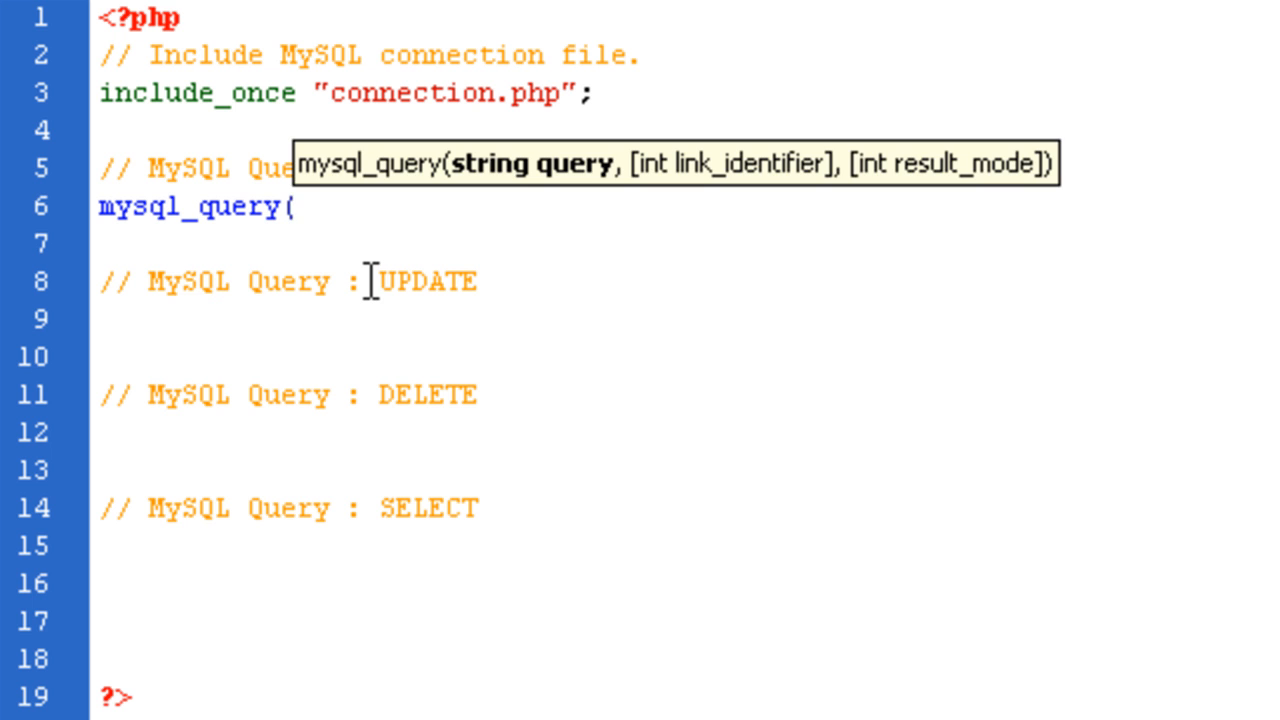
pyautogui.write(');')
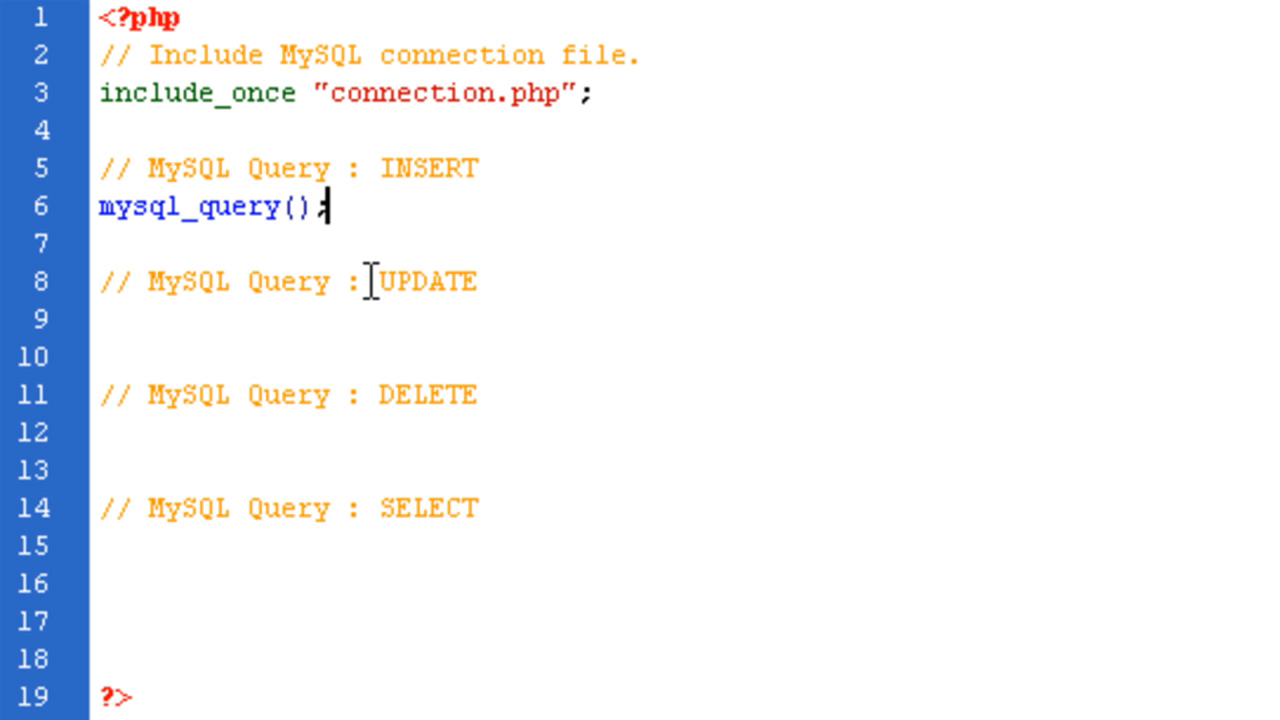
pyautogui.write('"')
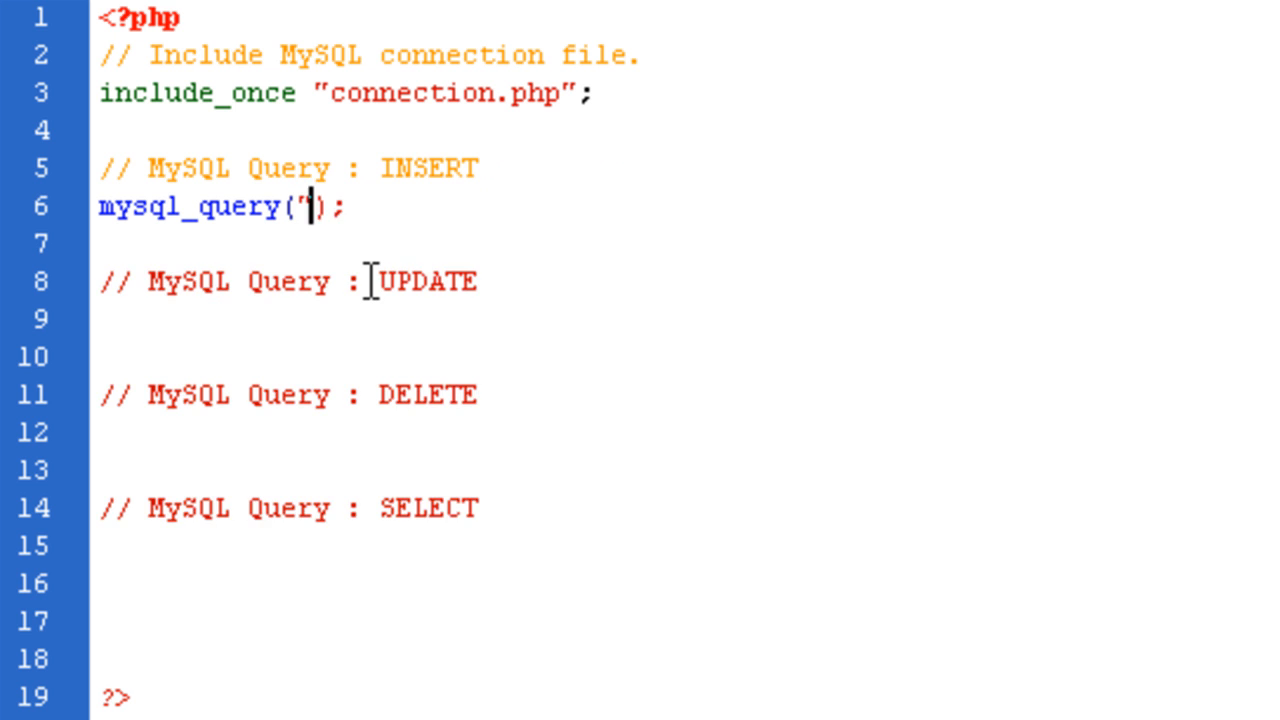
pyautogui.write('"')
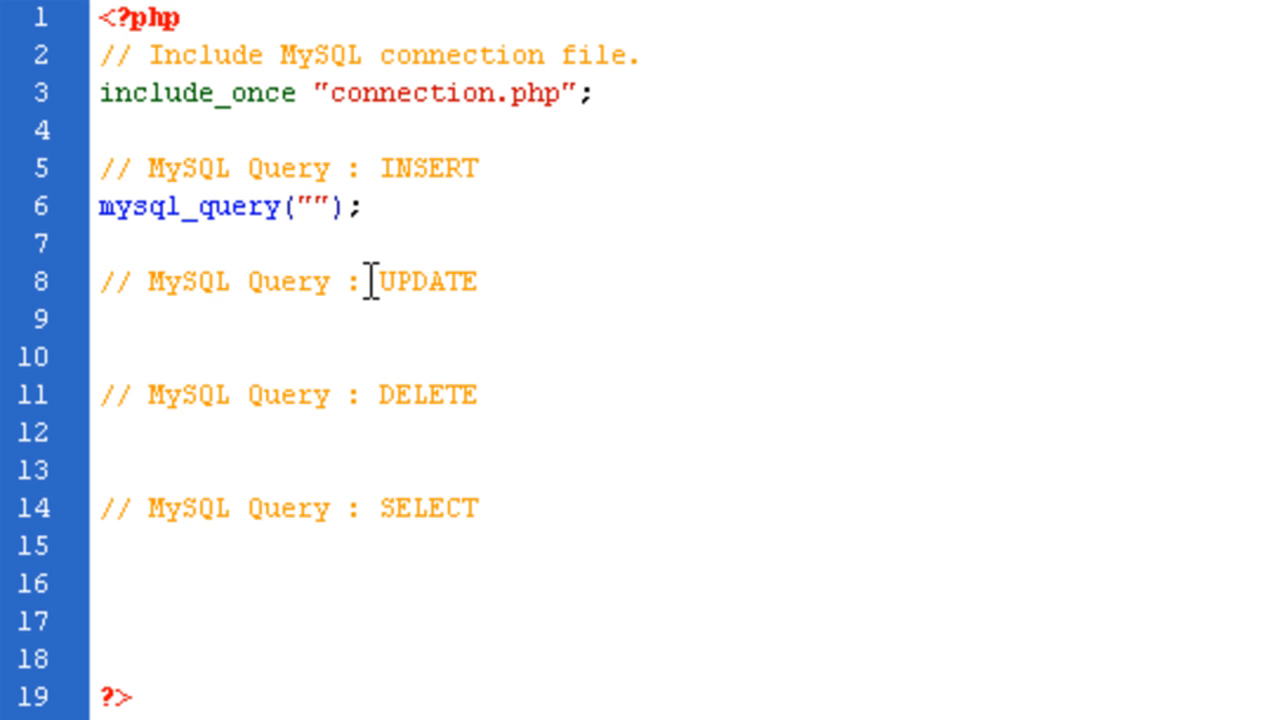
# - Fill the query string with INSERT INTO tablename () VALUES ()
pyautogui.click(312, 206)
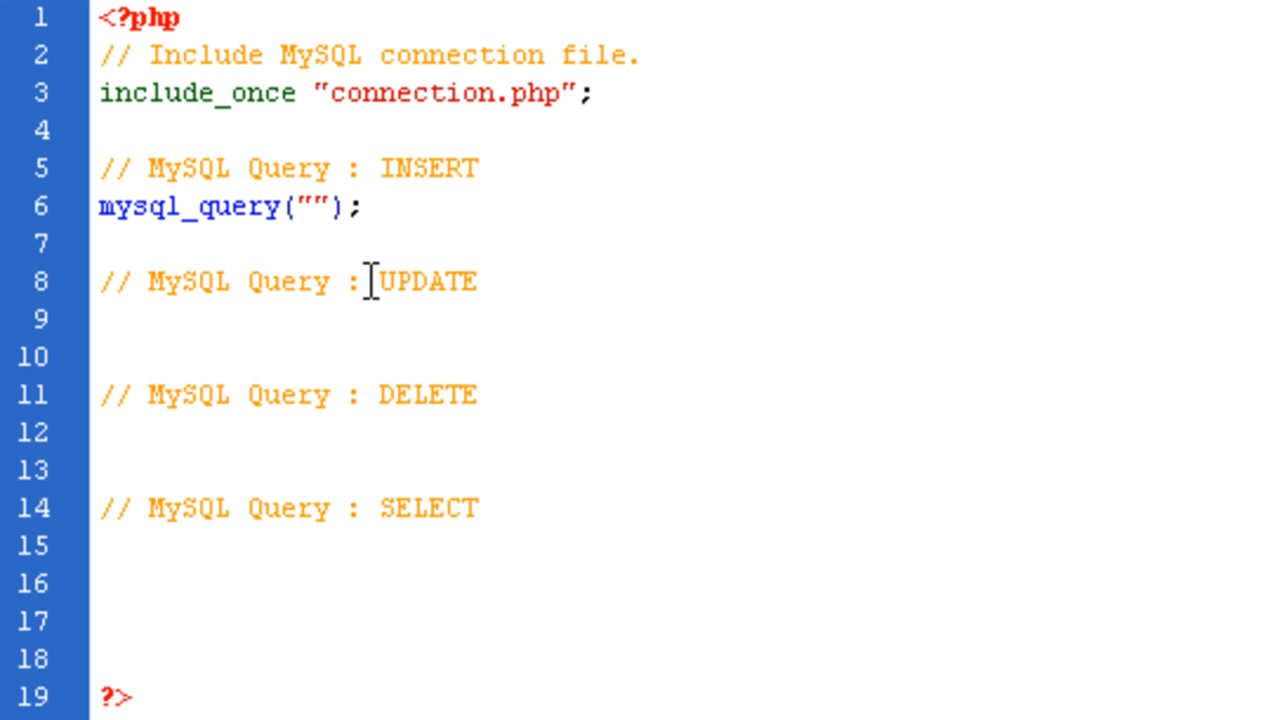
pyautogui.write('INSERT INTO')
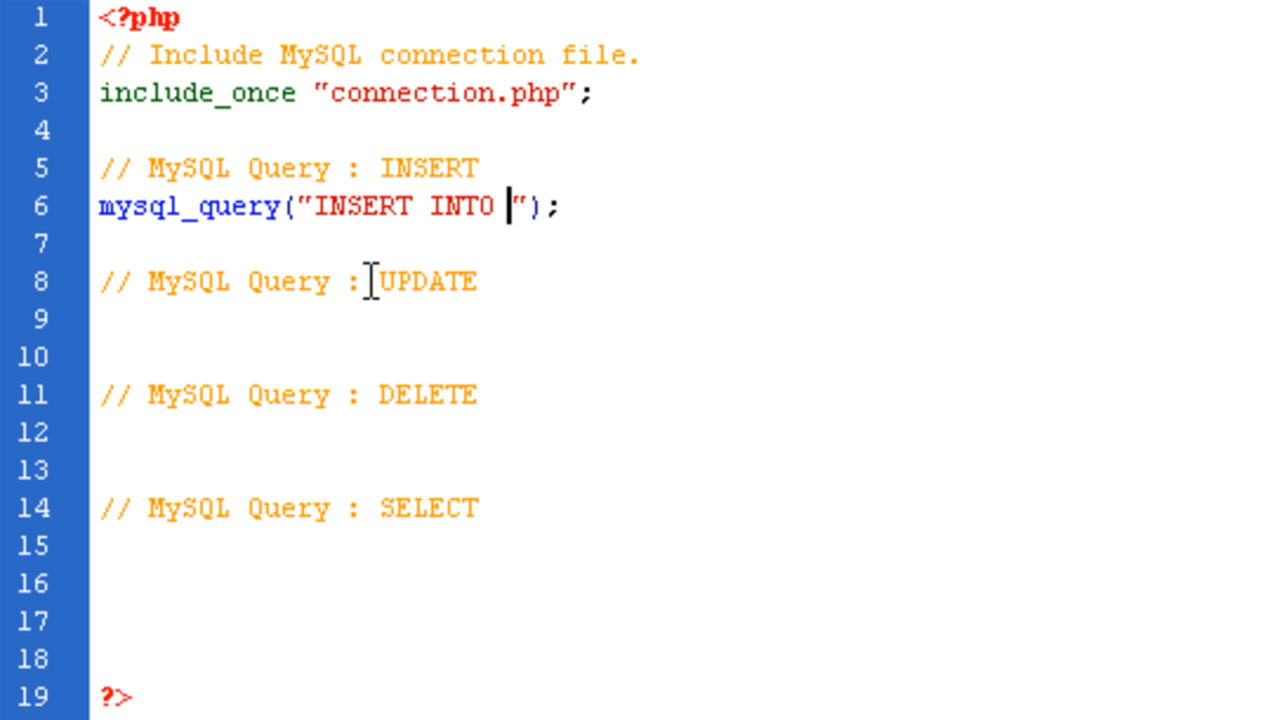
pyautogui.write('table')
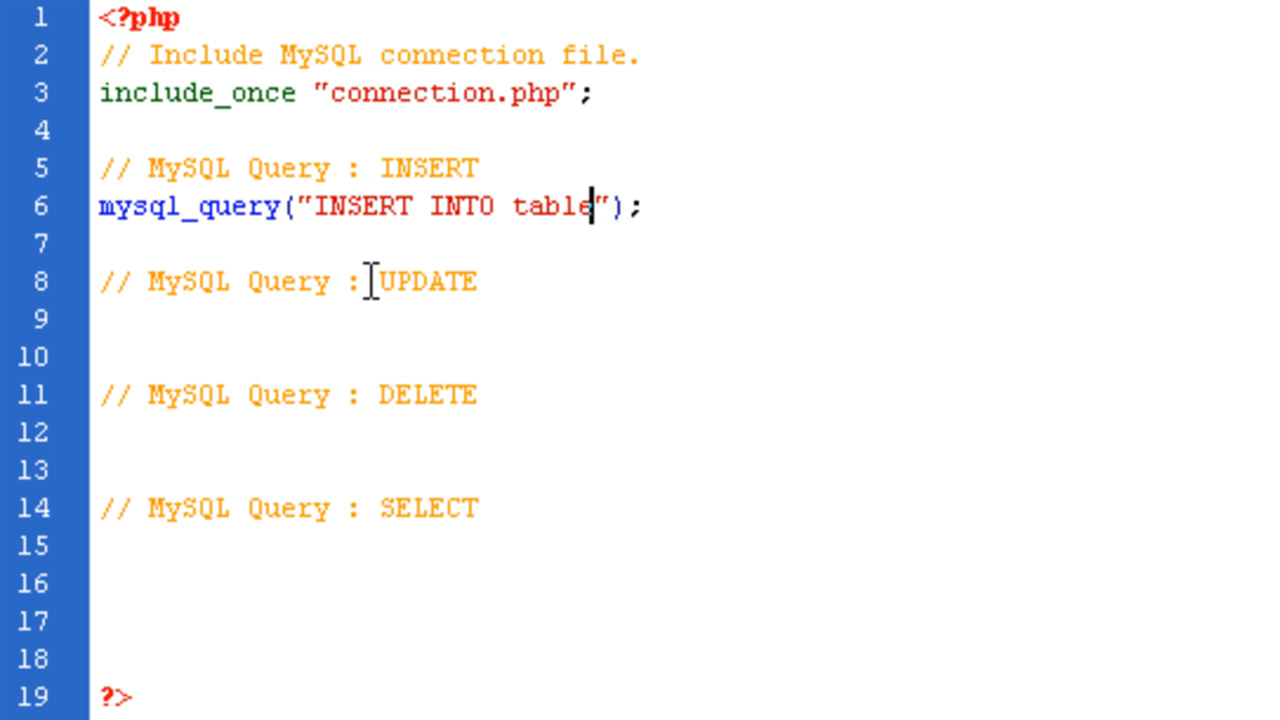
pyautogui.write('name')
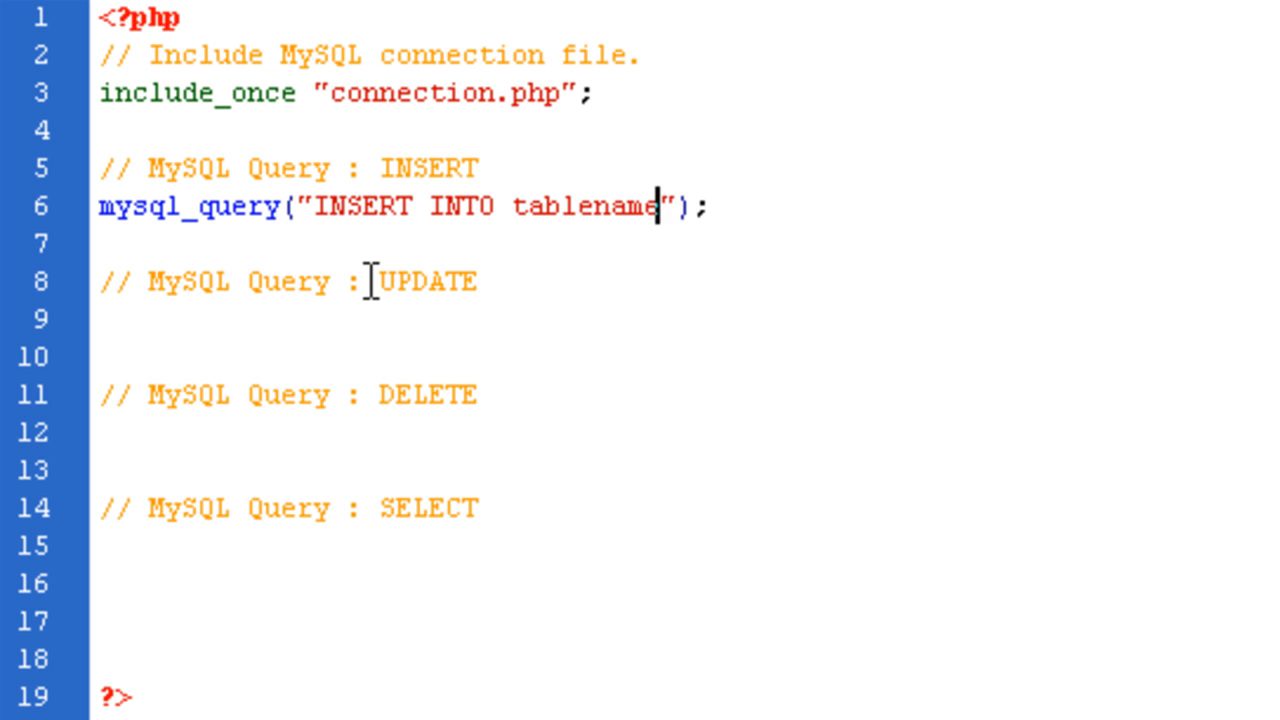
pyautogui.write('()')
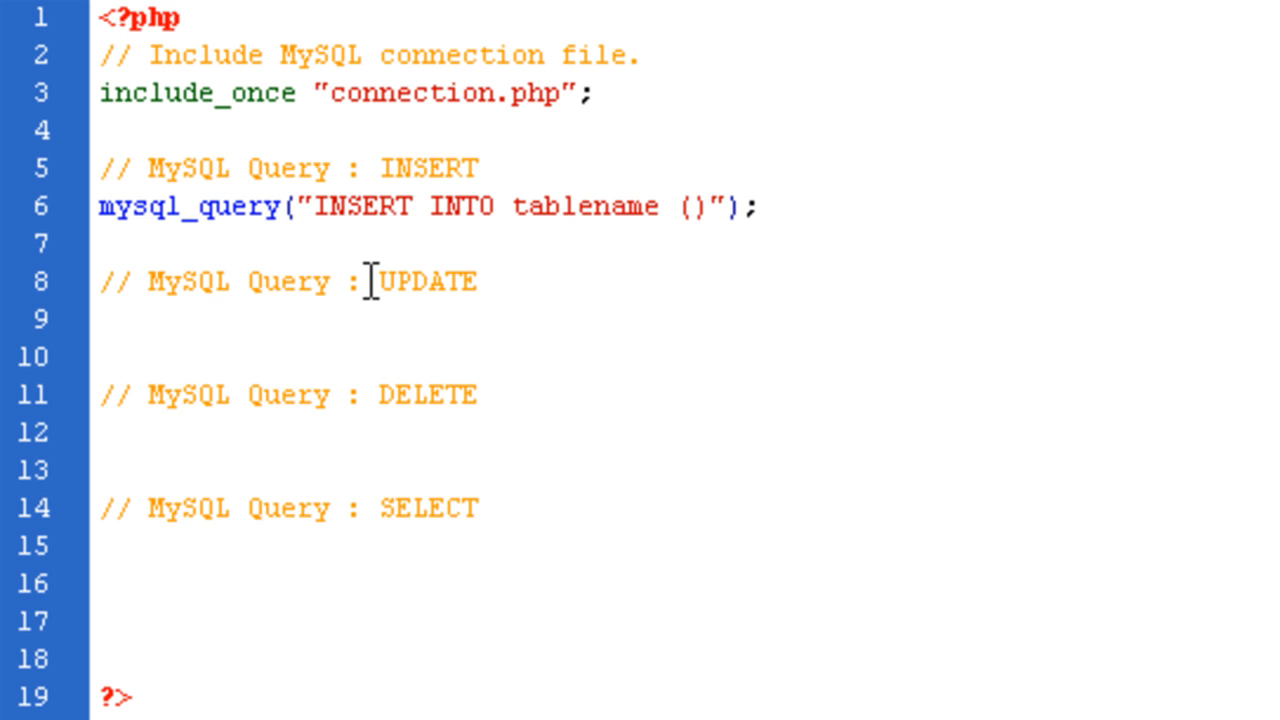
pyautogui.click(708, 206)
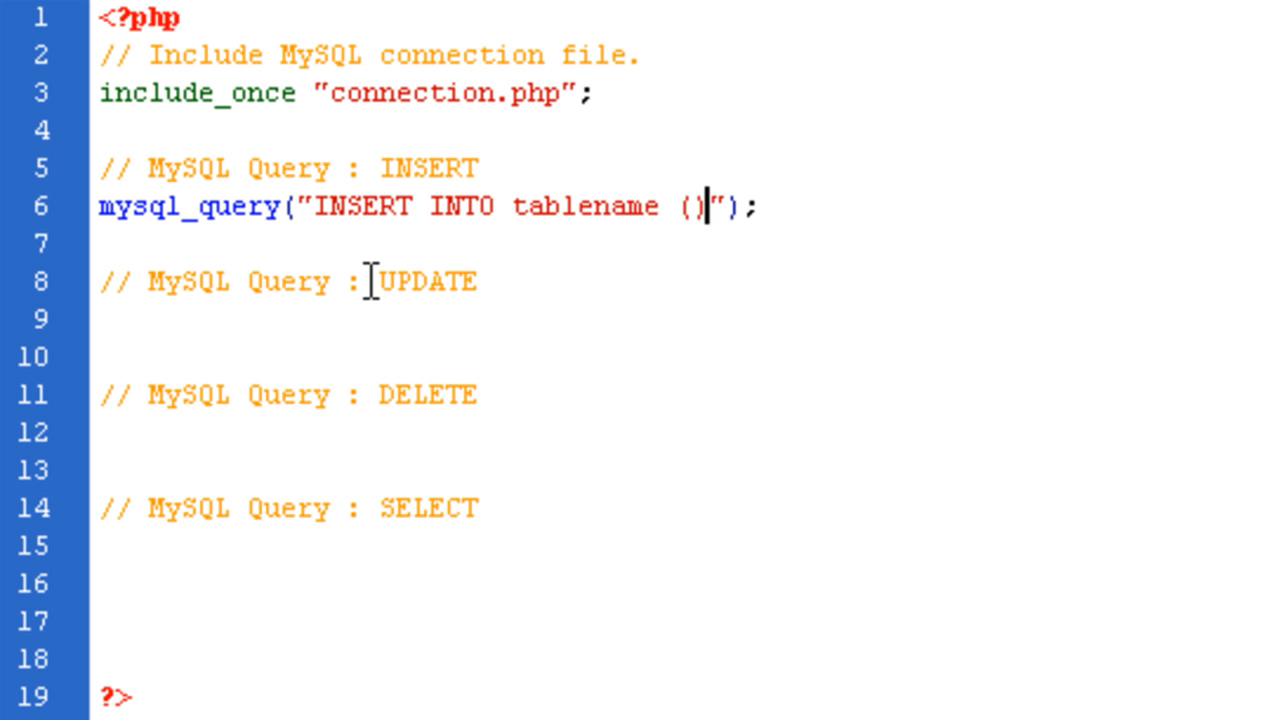
pyautogui.write('VALUES')
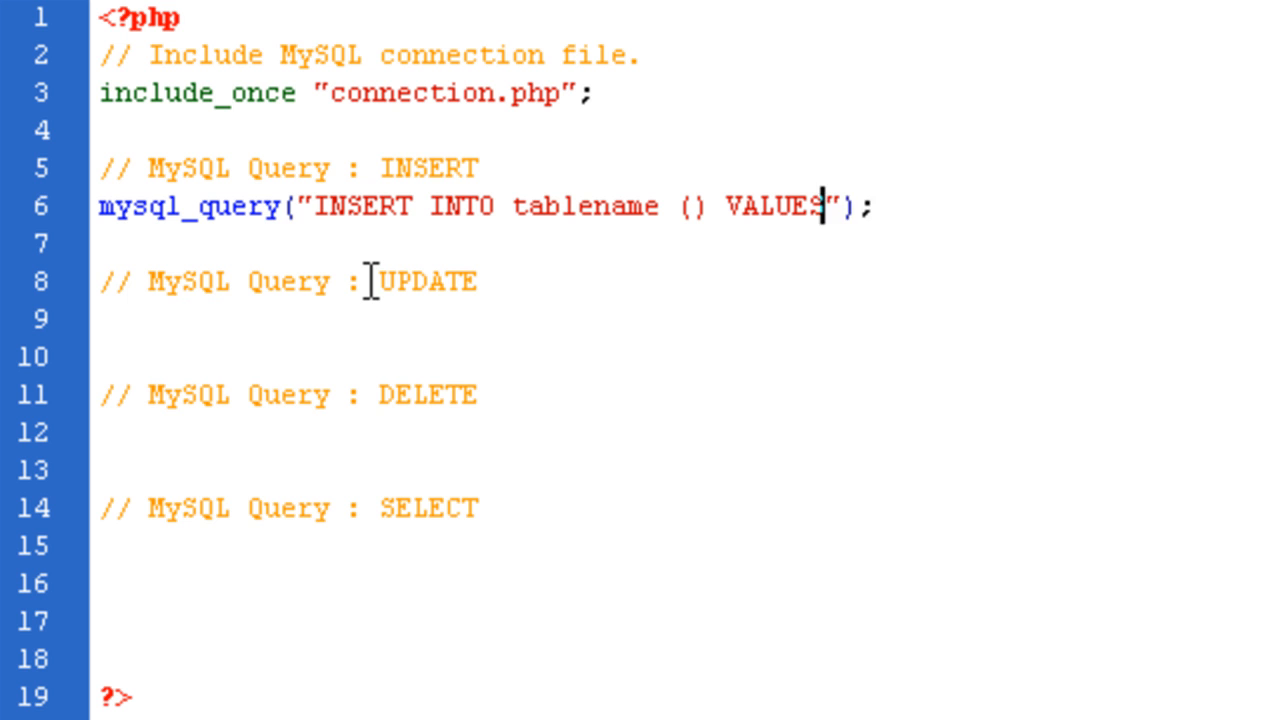
pyautogui.write('()')
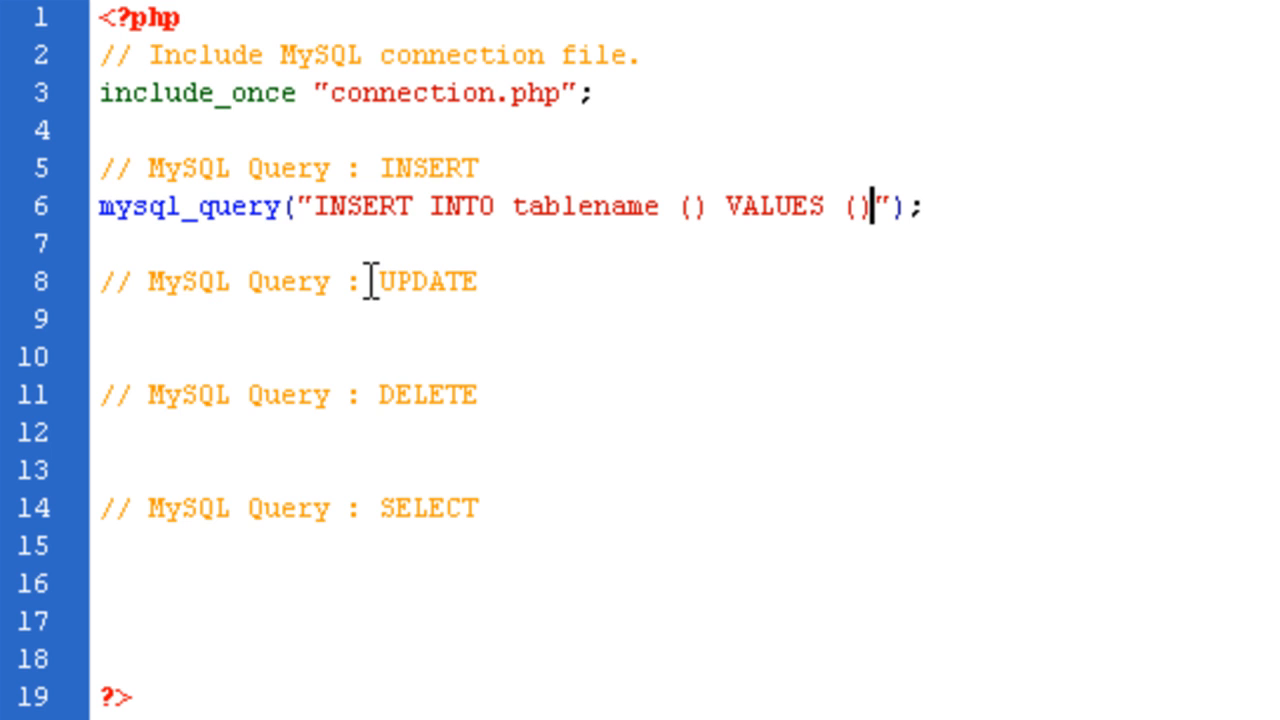
pyautogui.moveTo(140, 176)
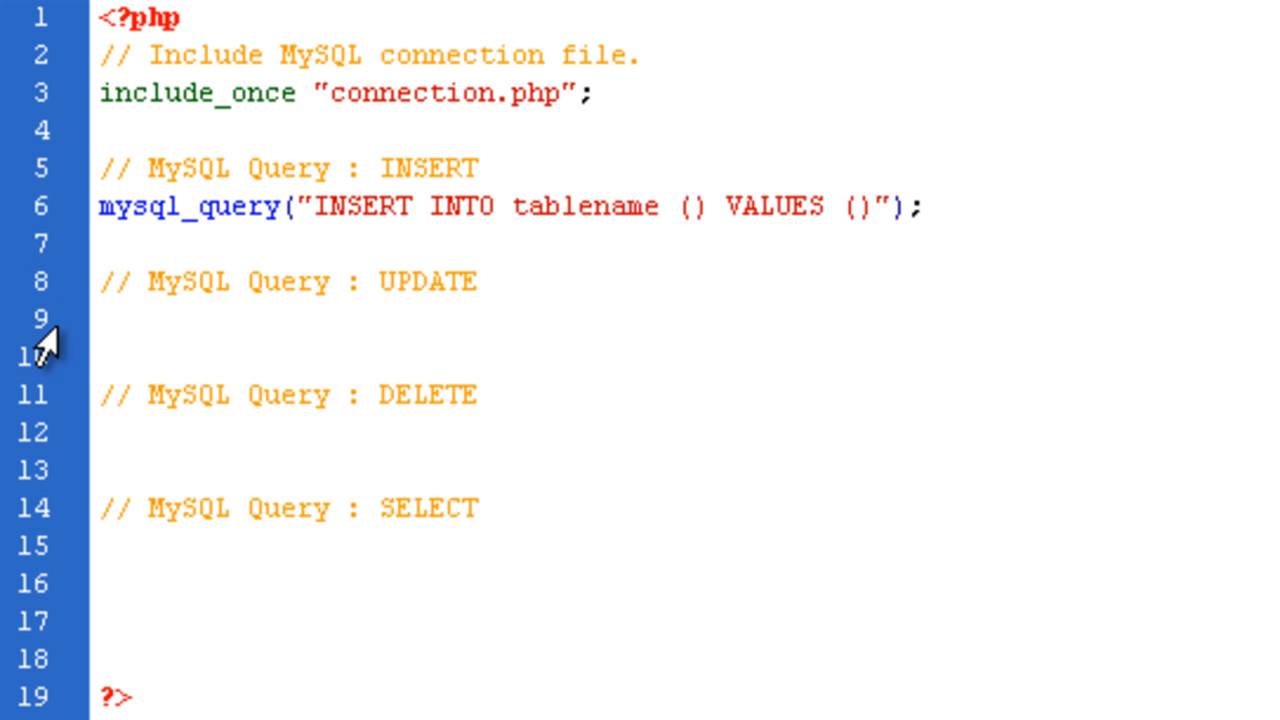
# - Write mysql_query("UPDATE tablename") under the UPDATE comment
pyautogui.write('mysql_')
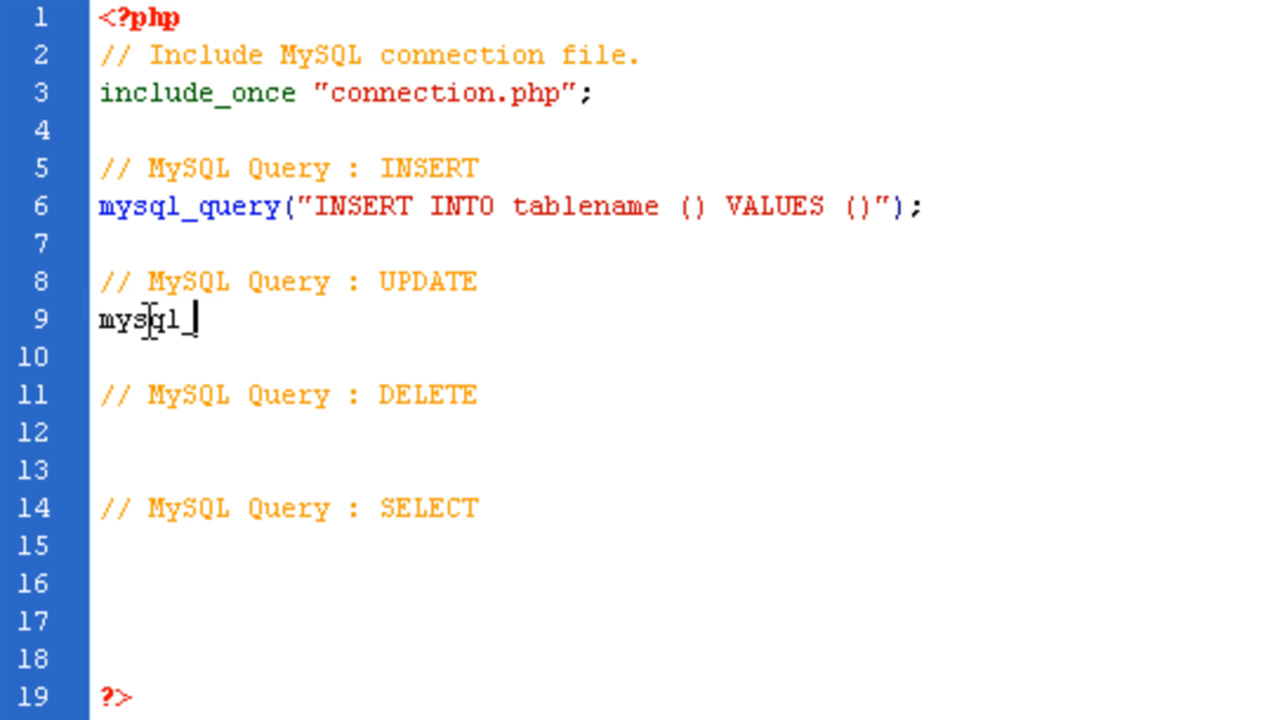
pyautogui.write('query("");')
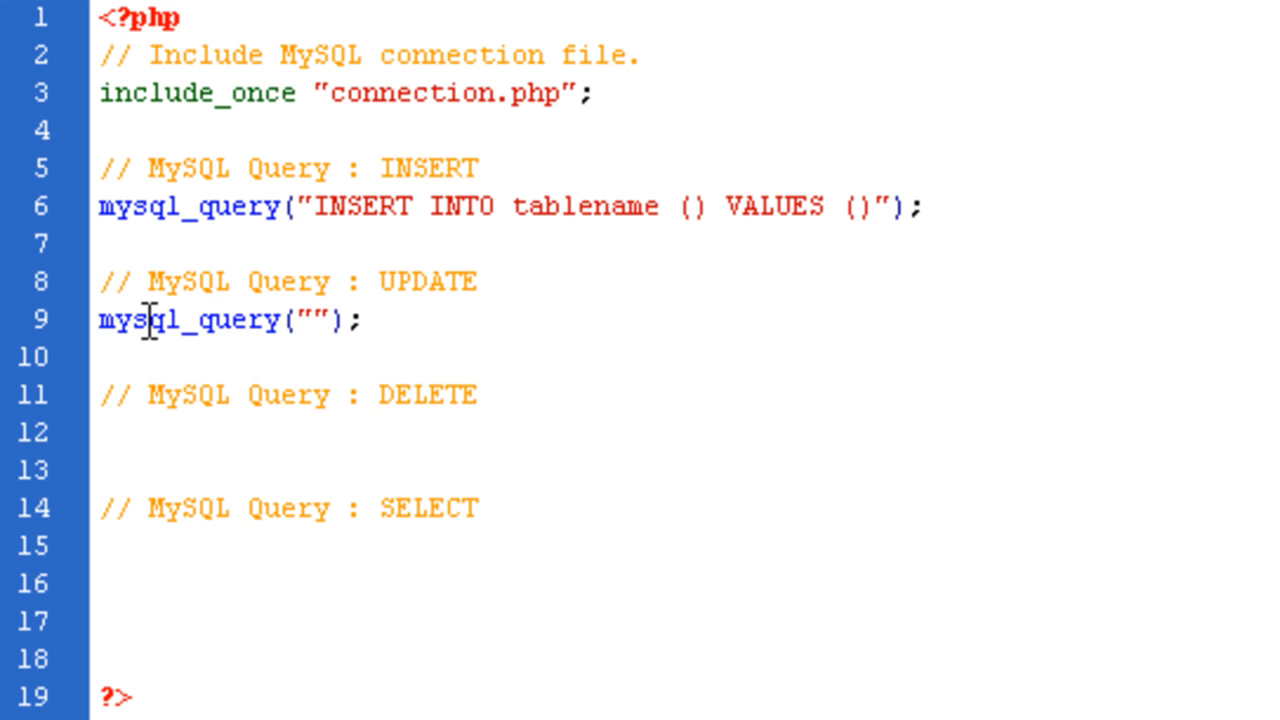
pyautogui.write('UPDA')
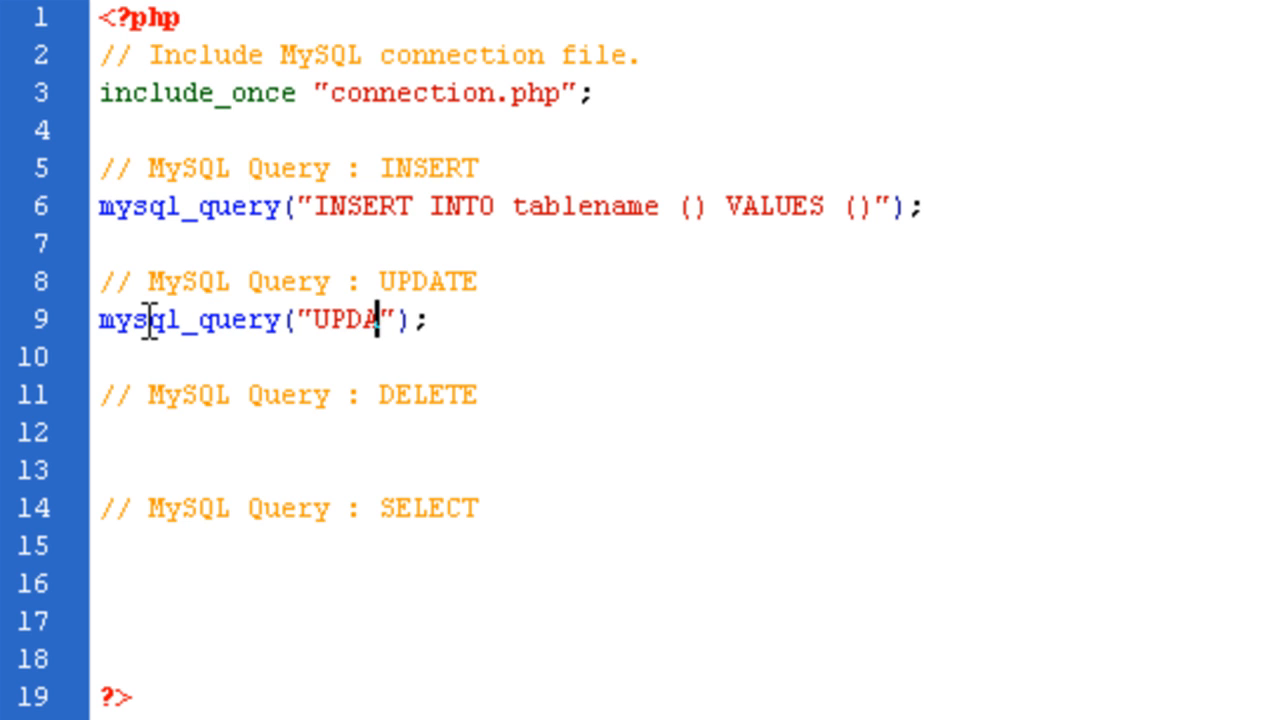
pyautogui.write('TE')
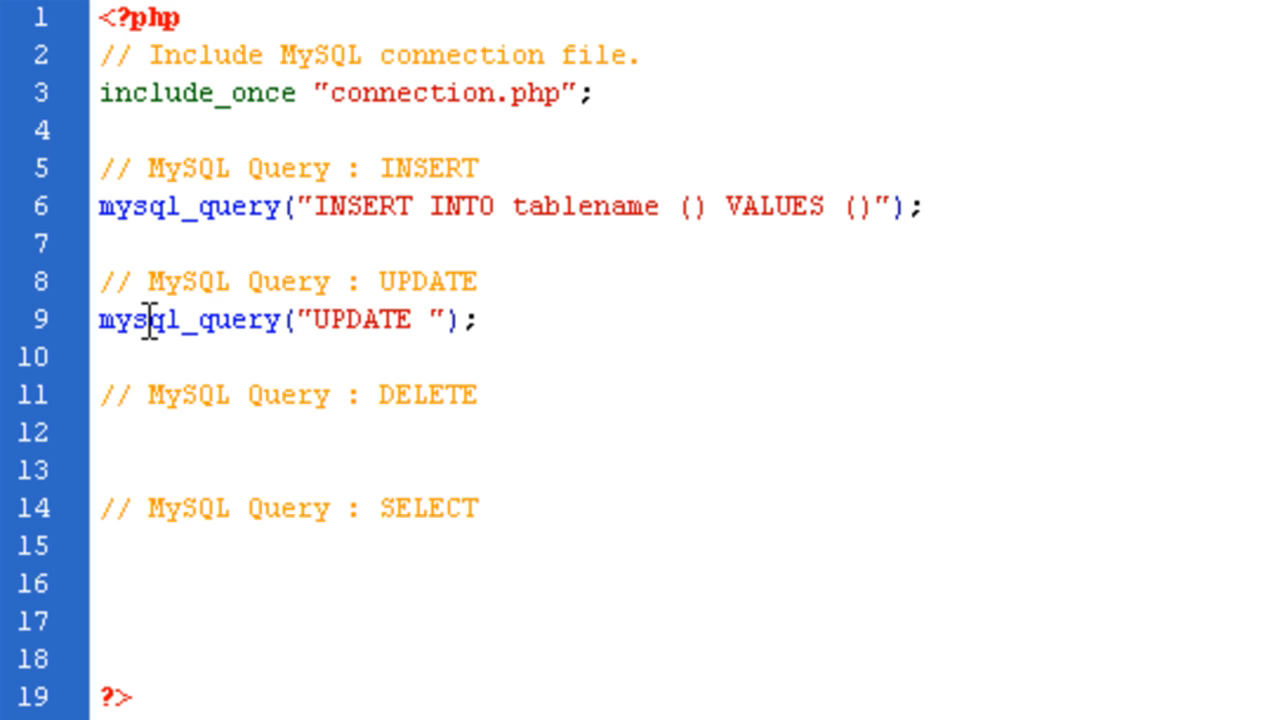
pyautogui.write('tabler')
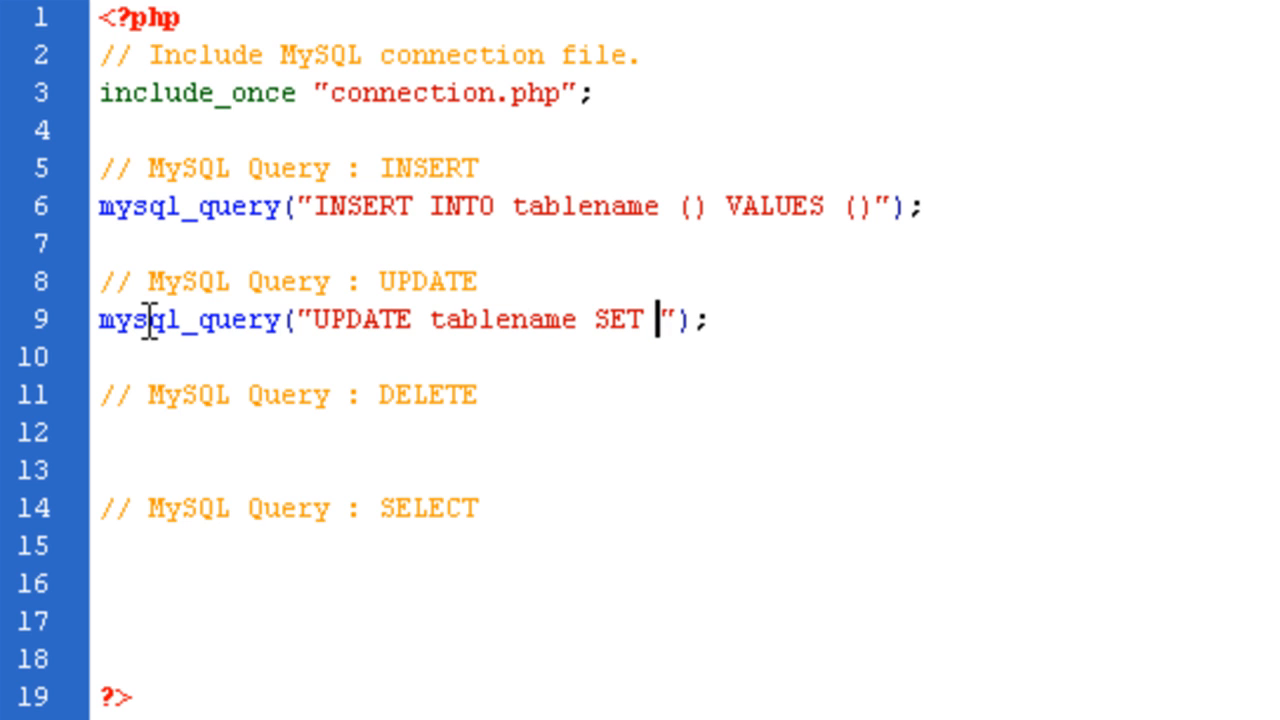
# - Complete it with SET field=$fieldvalue WHERE field=$fieldID
pyautogui.write('field')
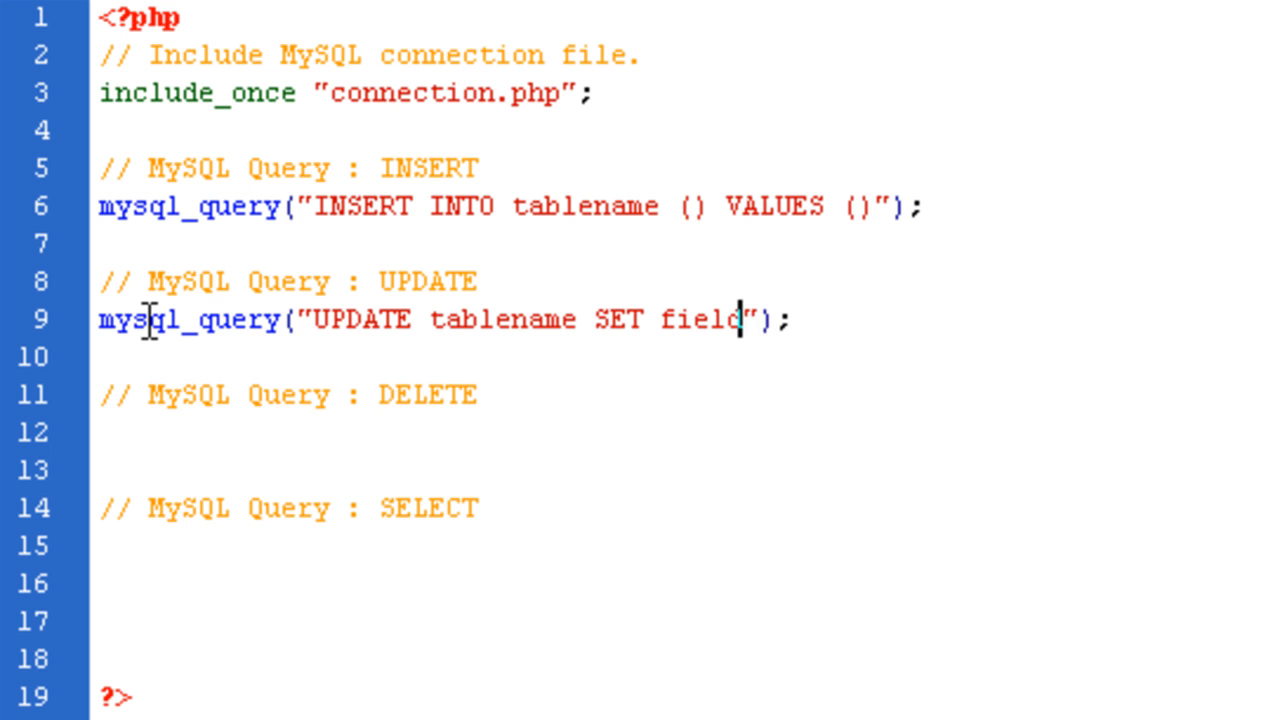
pyautogui.write('=$')
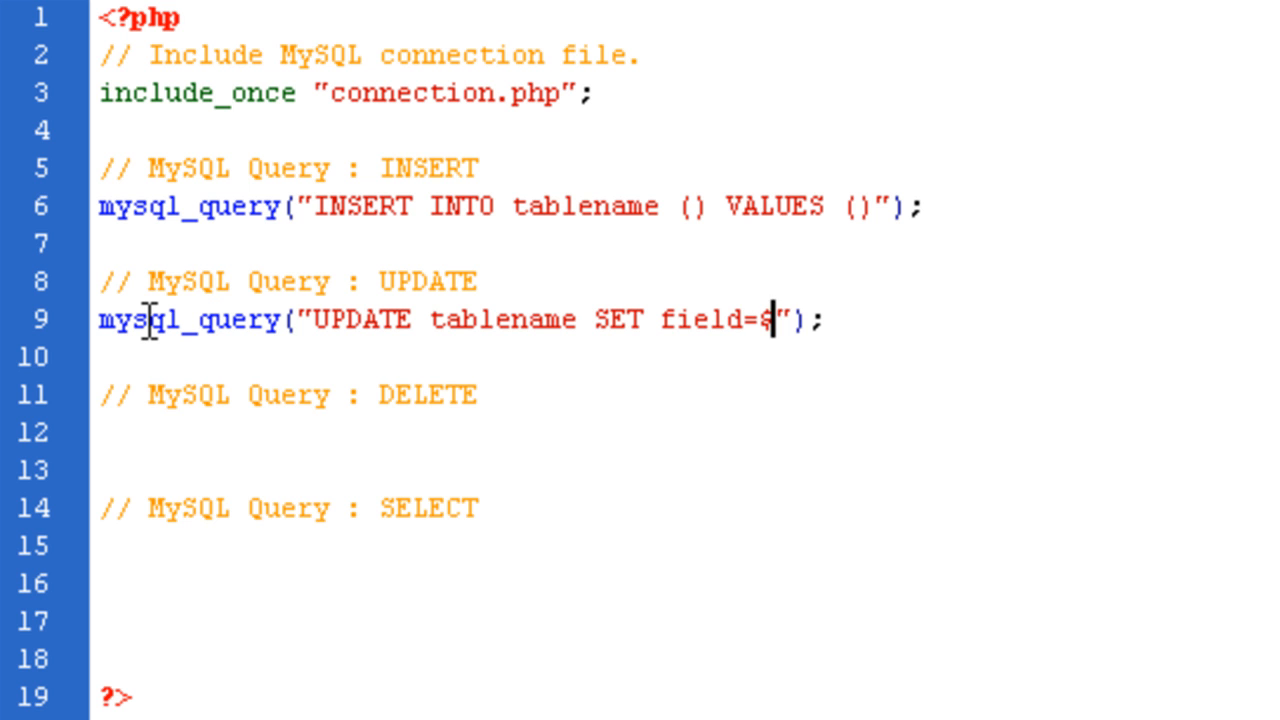
pyautogui.write('fiel')
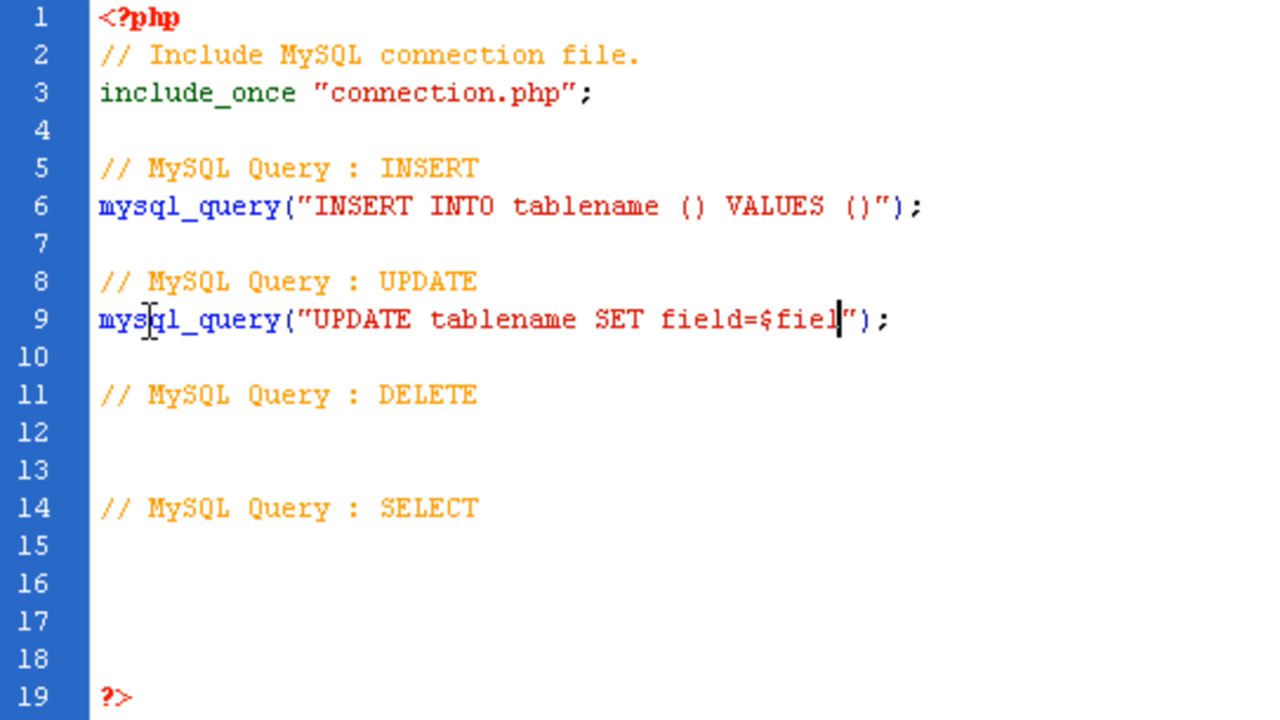
pyautogui.write('dvalue WHERE')
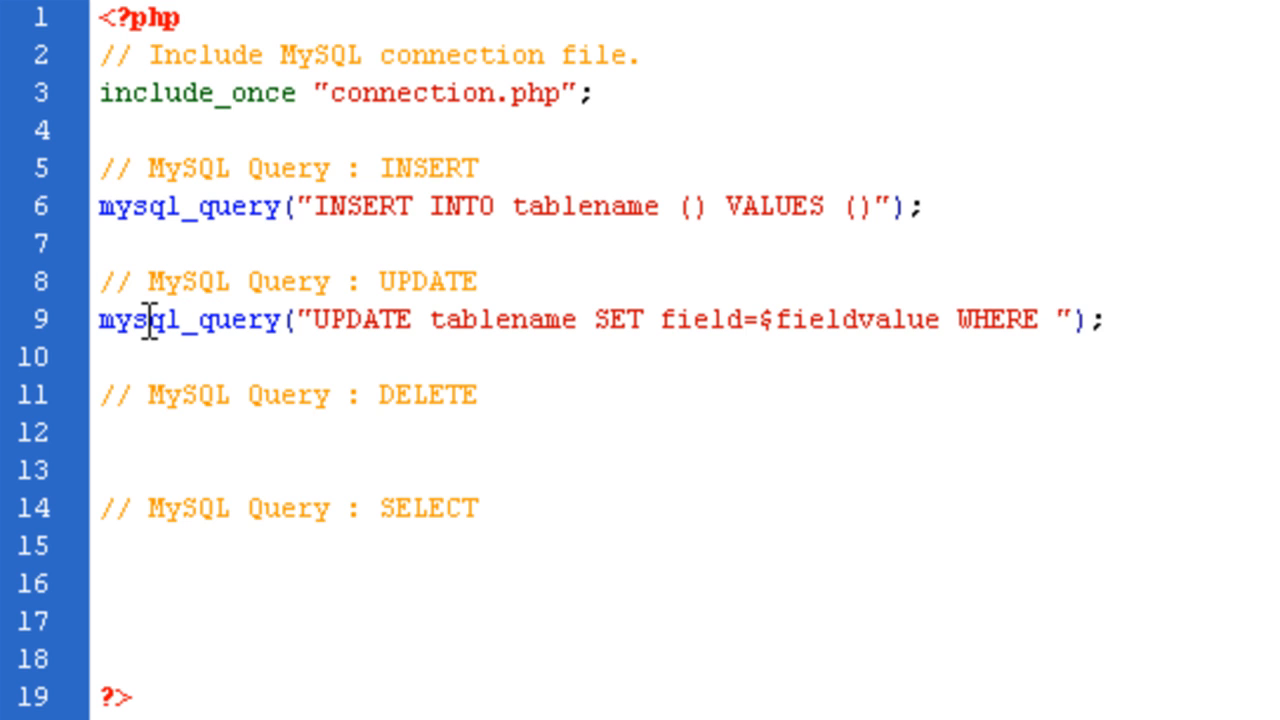
pyautogui.write('field=$')
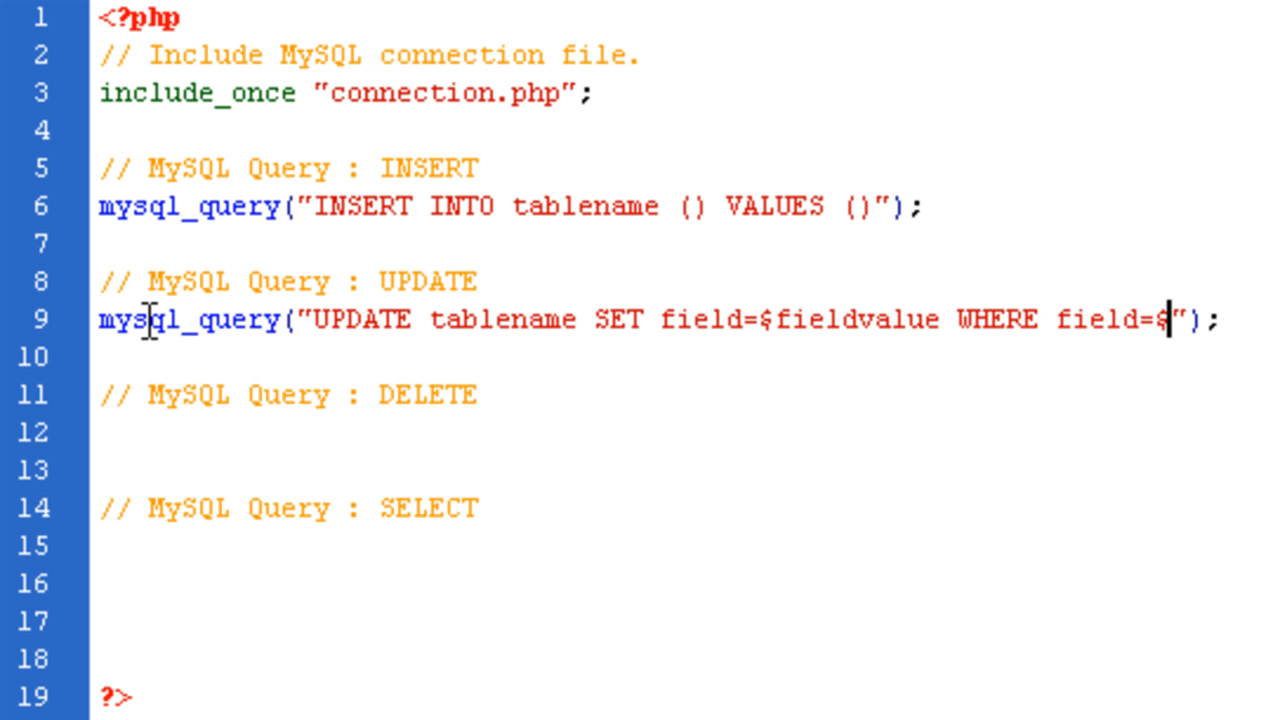
pyautogui.write('fieldID')
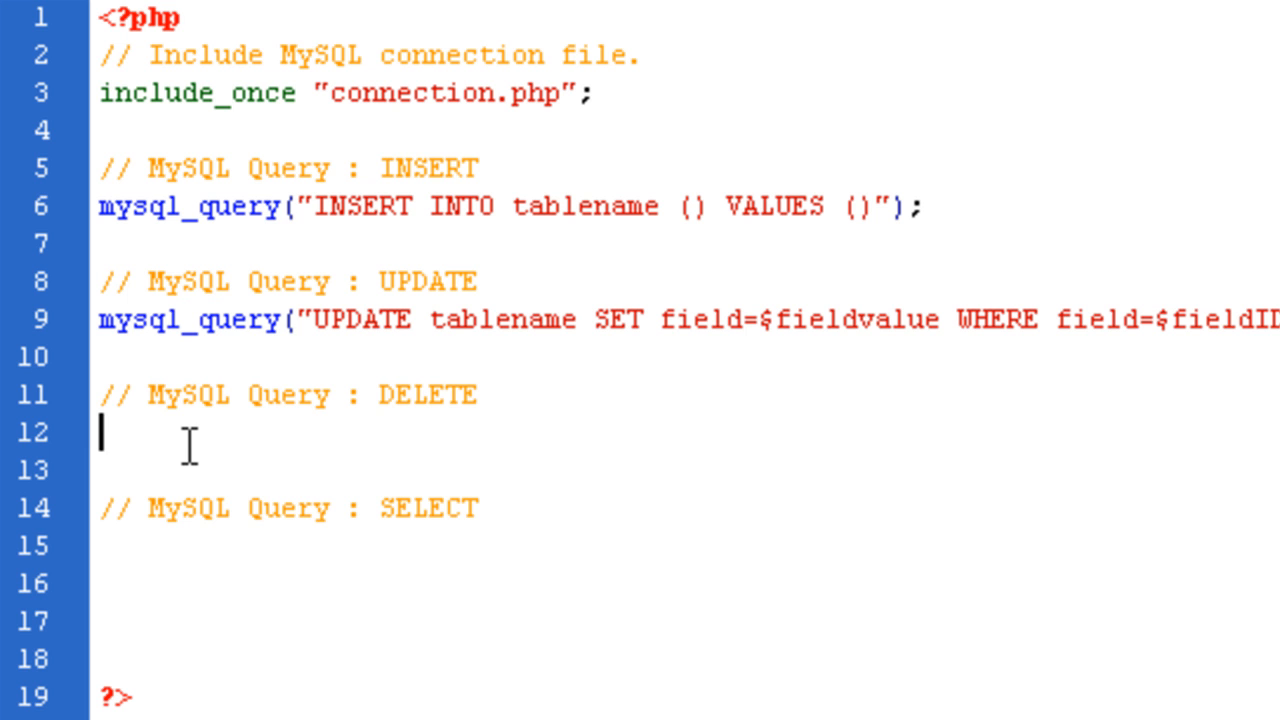
# - Write mysql_query("DELETE FROM tablename where field=$fieldname");, correcting mysql_delete to mysql_query
pyautogui.write('mysql_de')
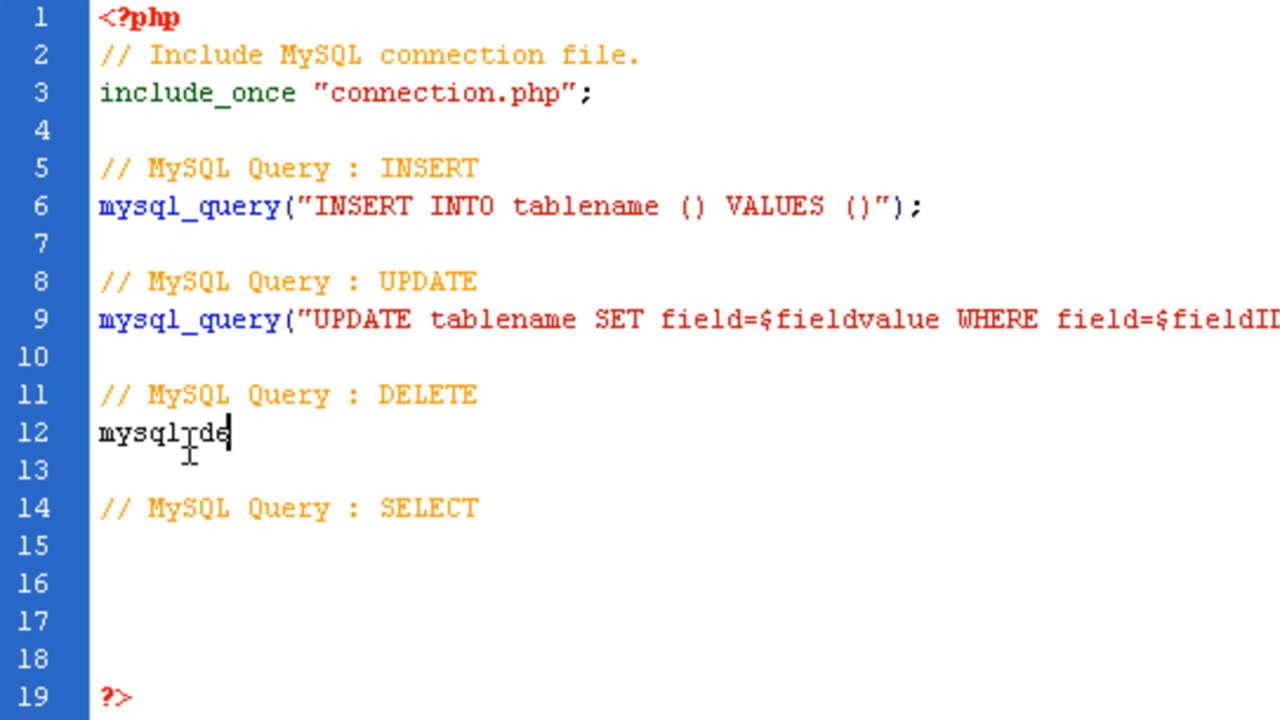
pyautogui.write('lete')
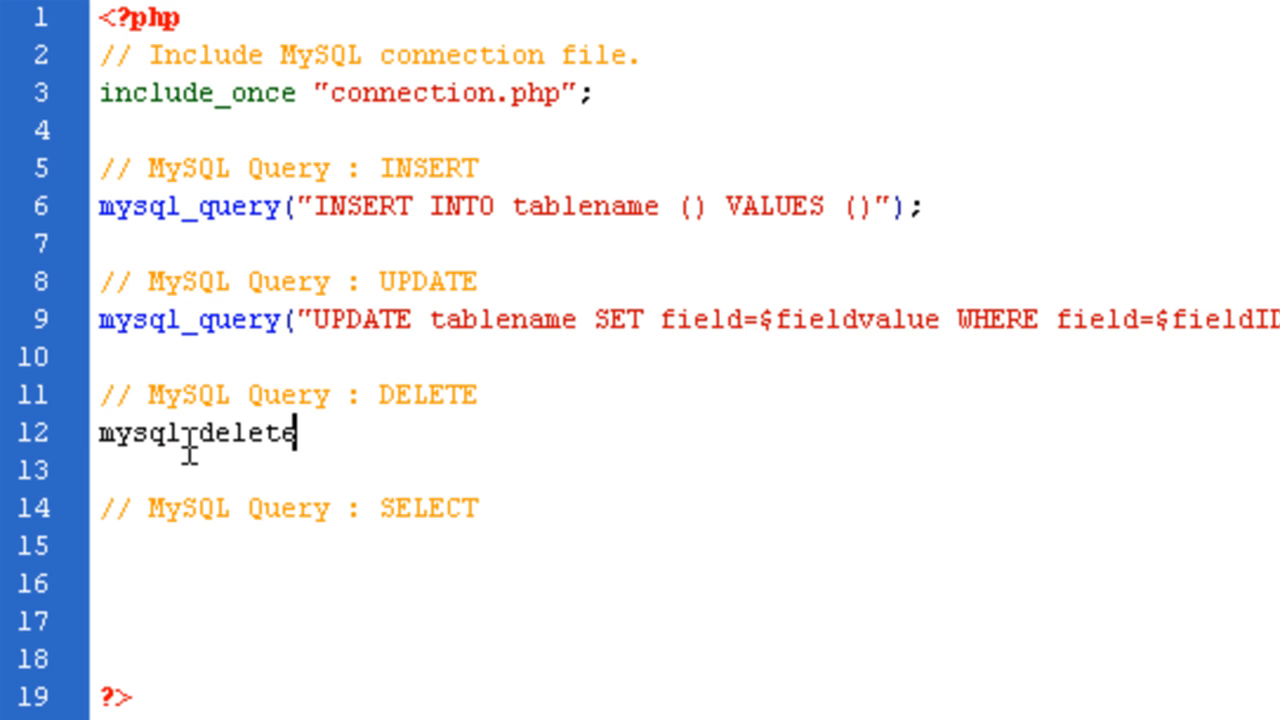
pyautogui.write('("");')
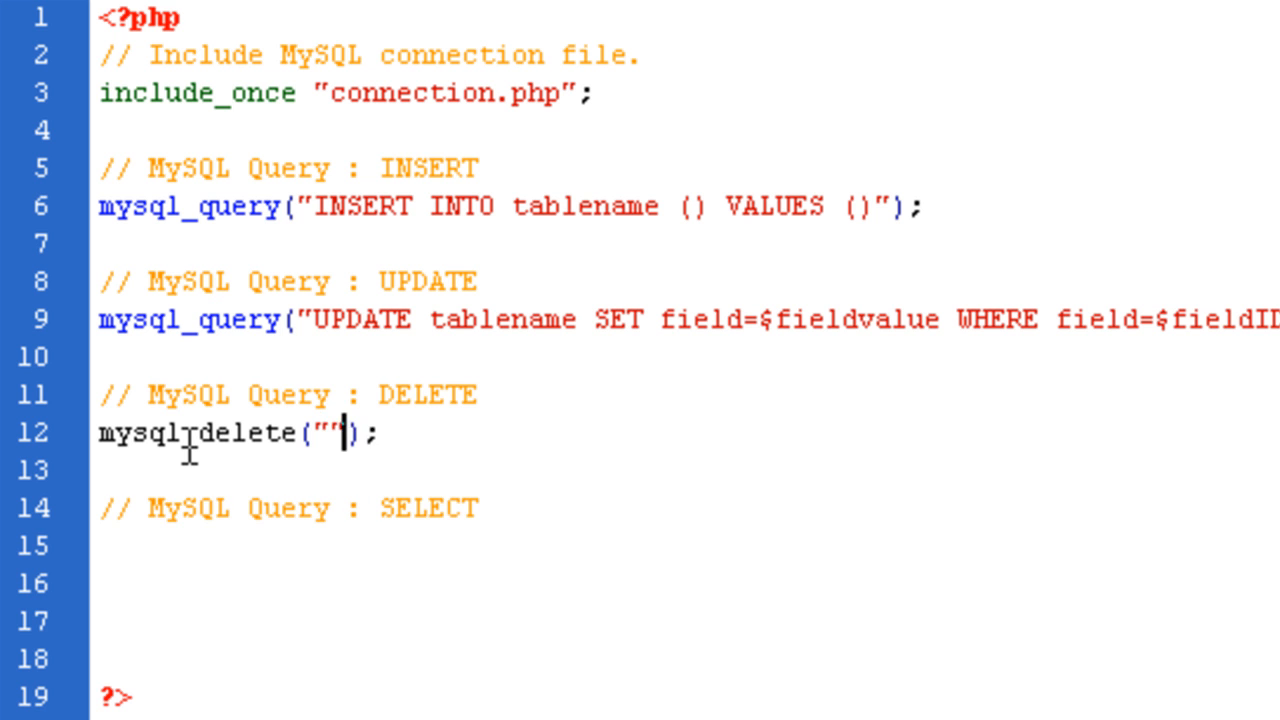
pyautogui.write('DELETE FROM table')
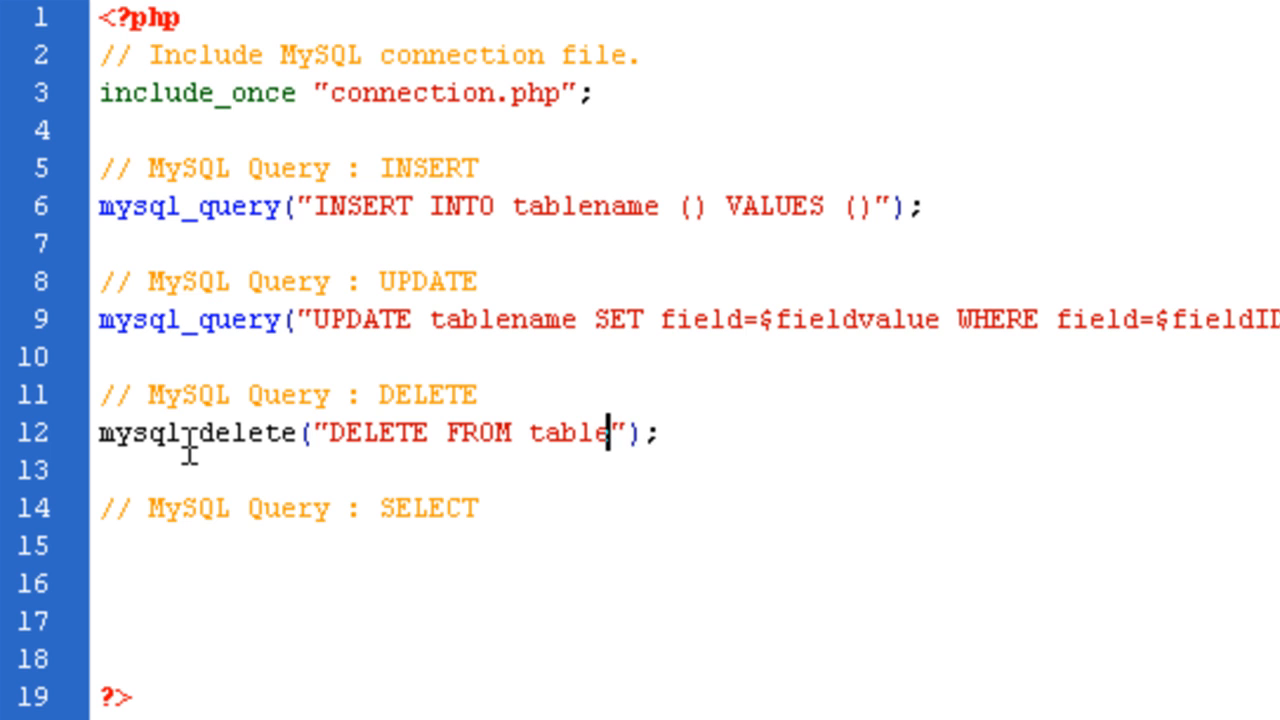
pyautogui.write('name where field=$fieln')
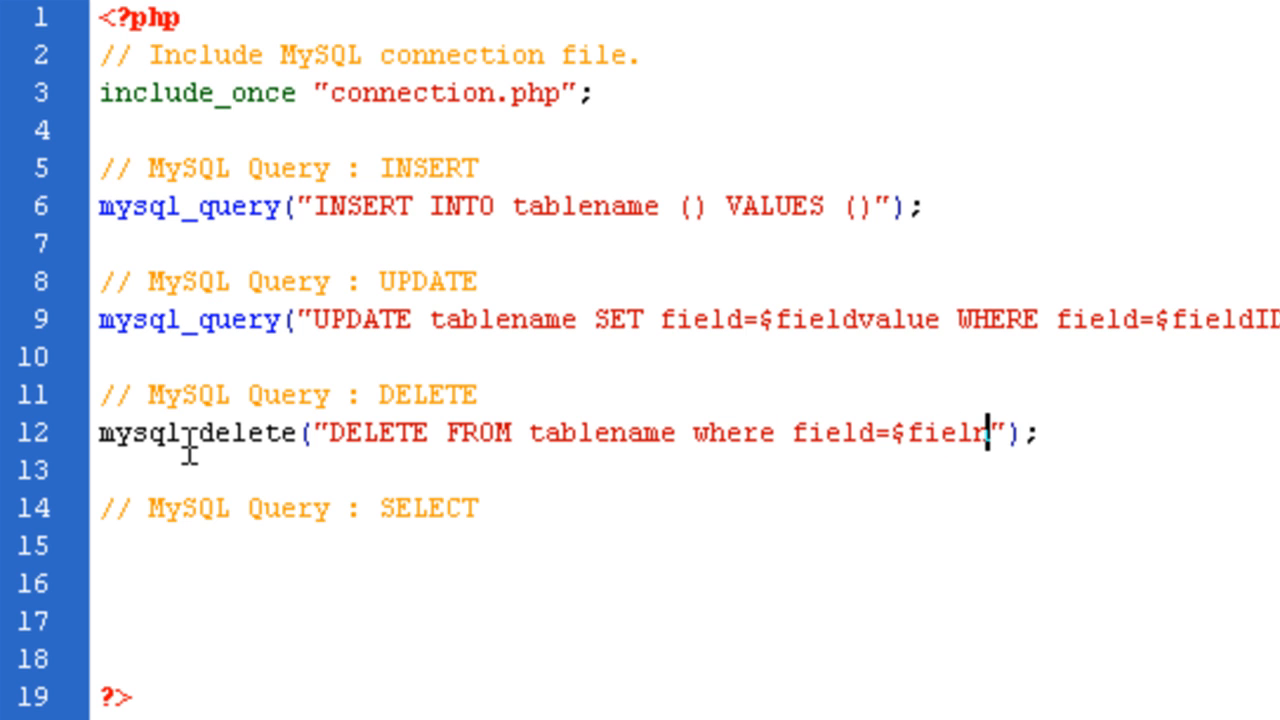
pyautogui.write('dname')
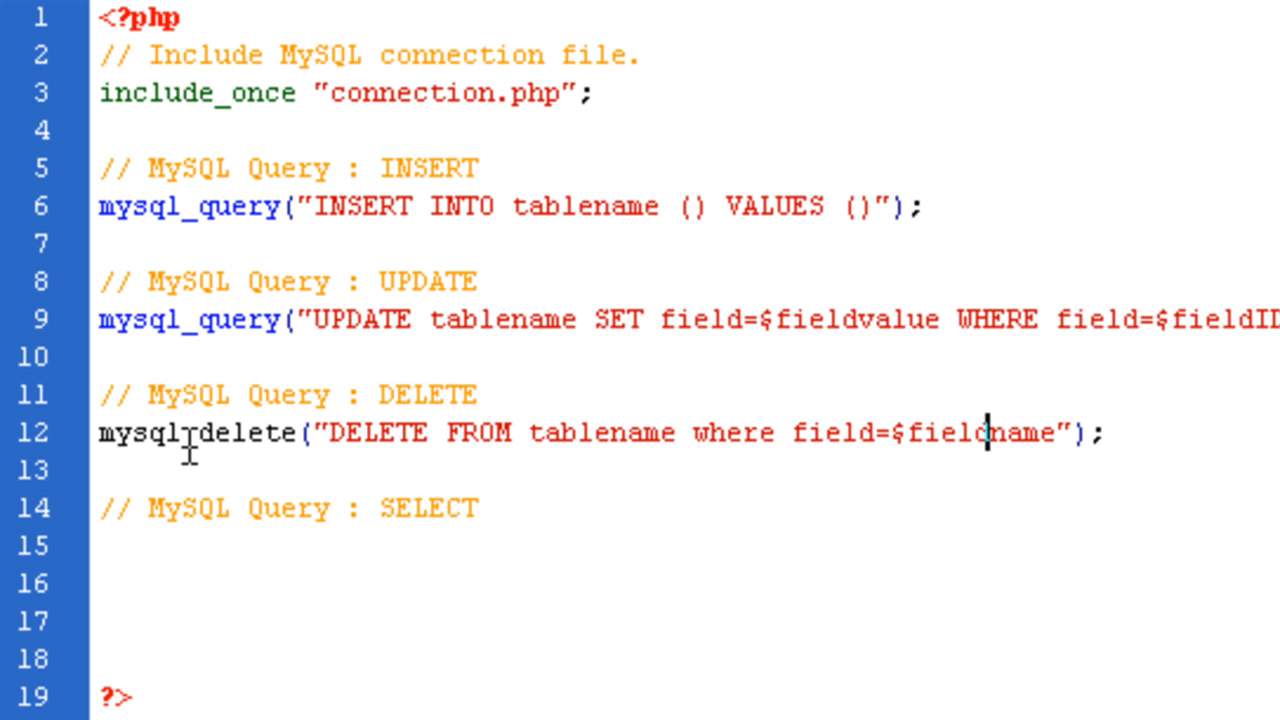
pyautogui.doubleClick(190, 432)
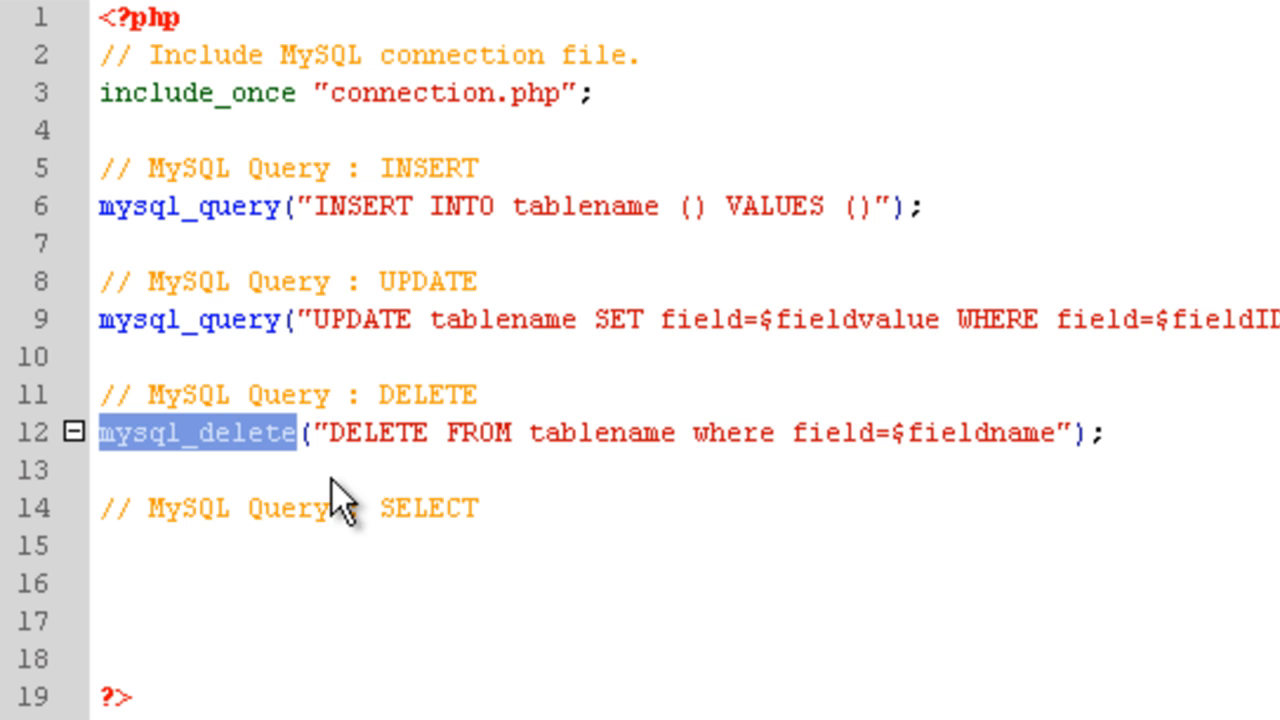
pyautogui.click(264, 432)
pyautogui.write('query')
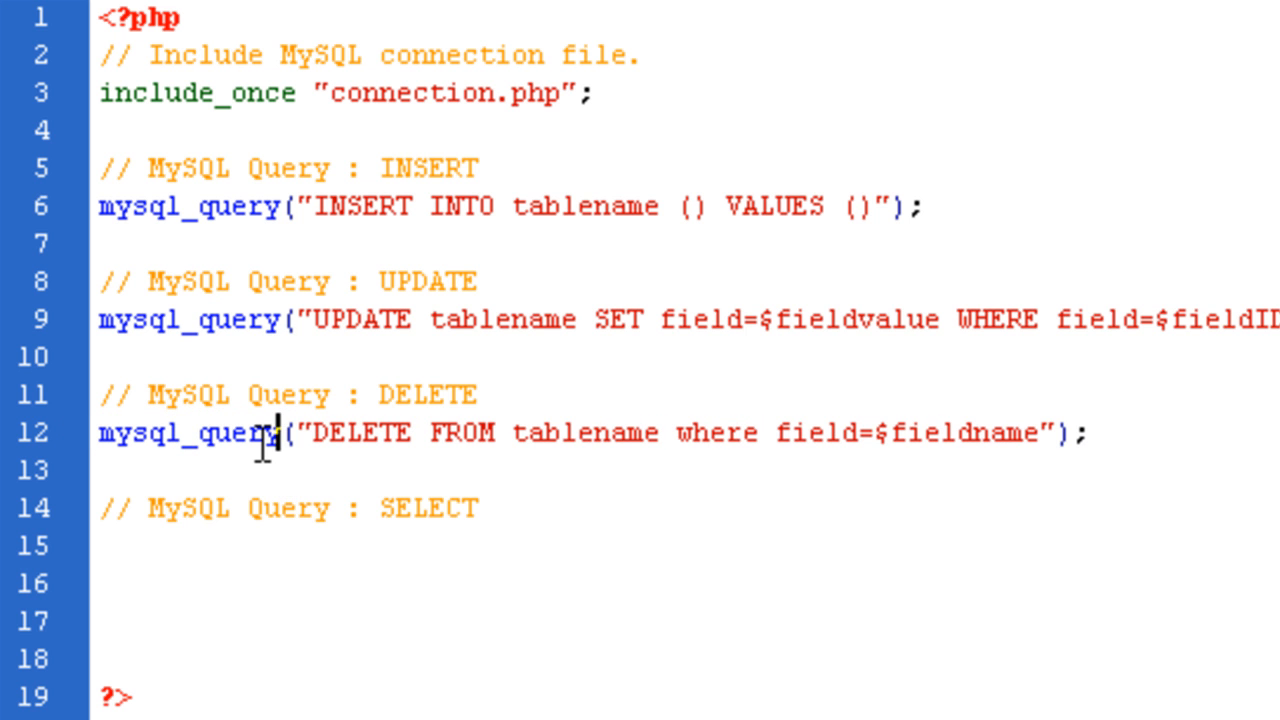
pyautogui.moveTo(250, 524)
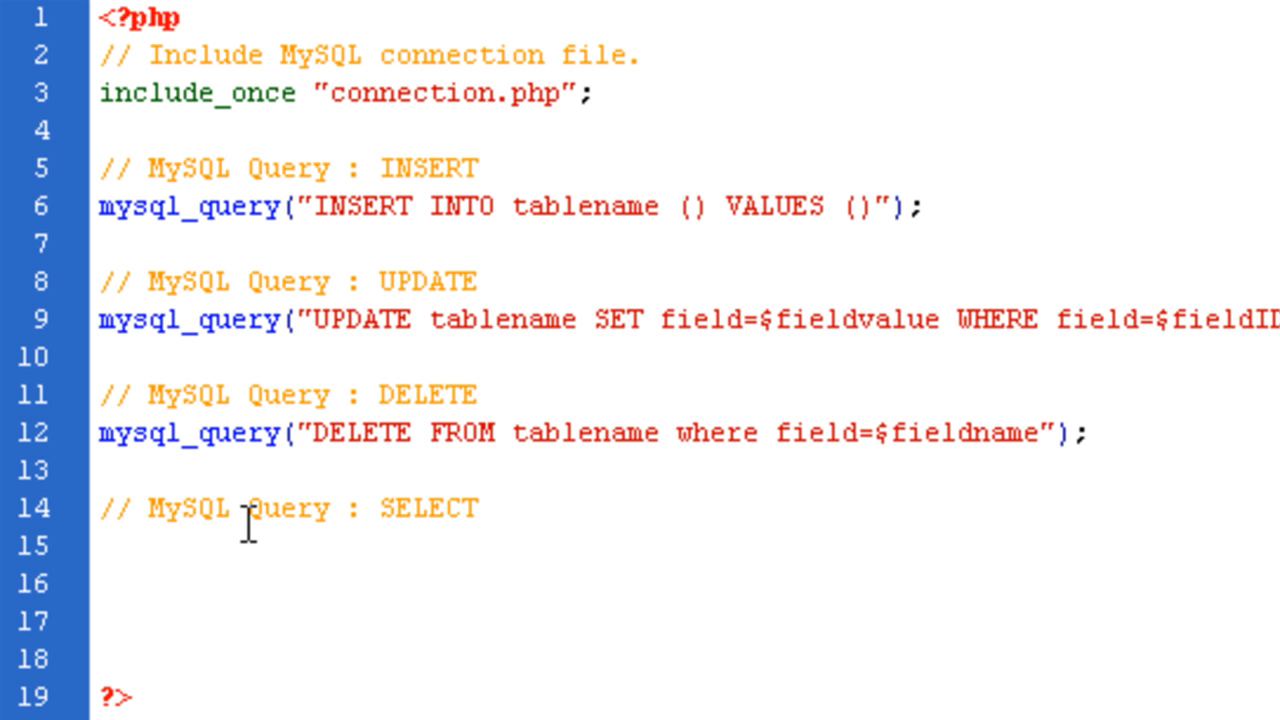
# - Write mysql_query("SELCT FROM tablename WHERE field=$fieldname"); under the SELECT comment
pyautogui.write('mysql_')
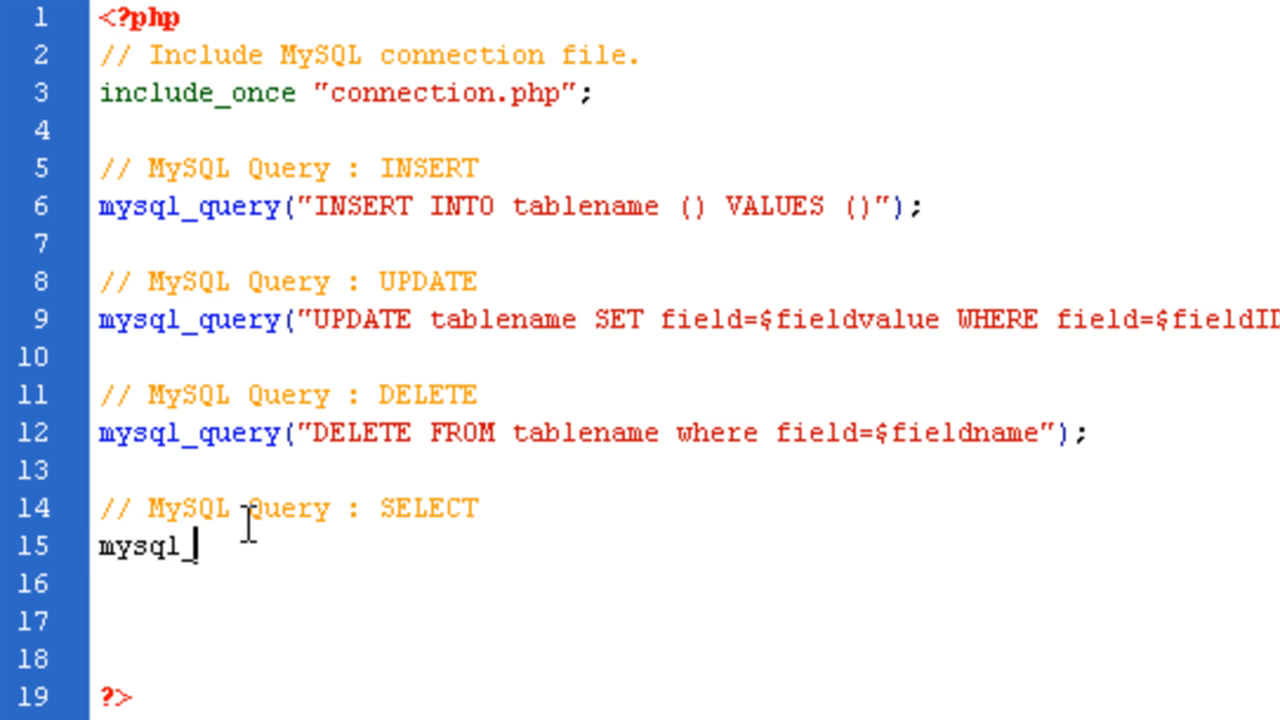
pyautogui.write('select')
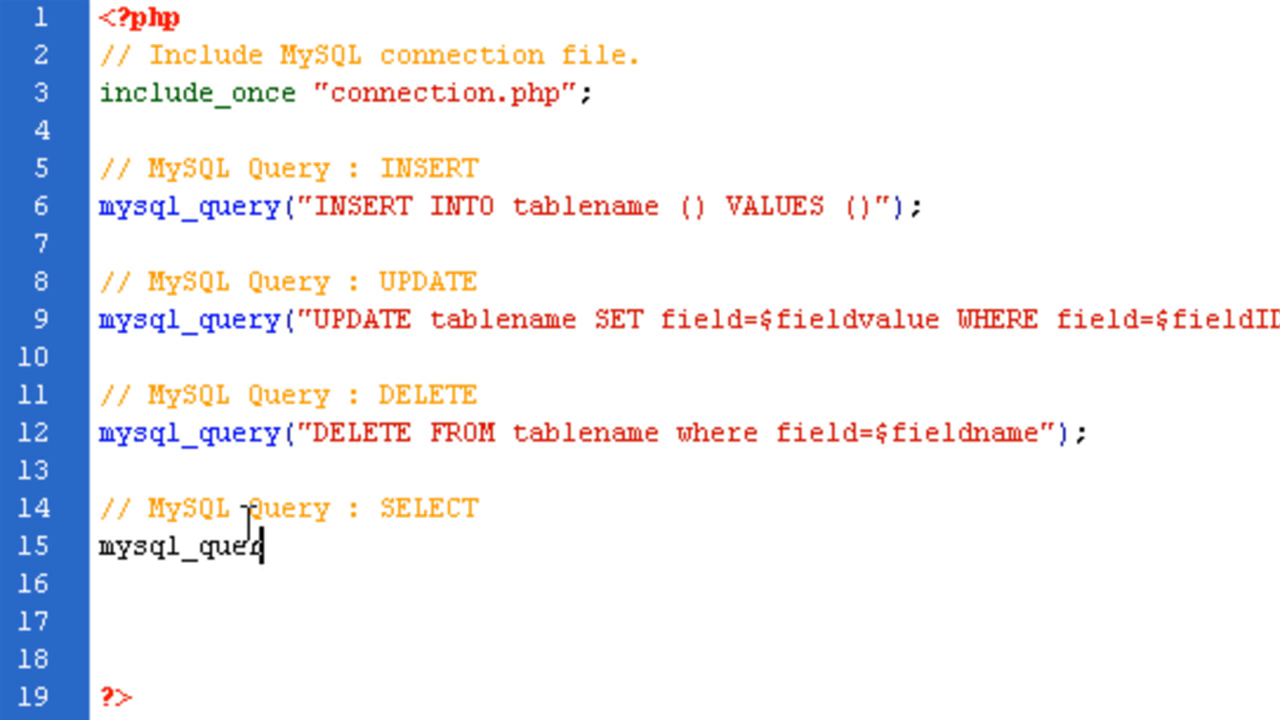
pyautogui.write('("");')
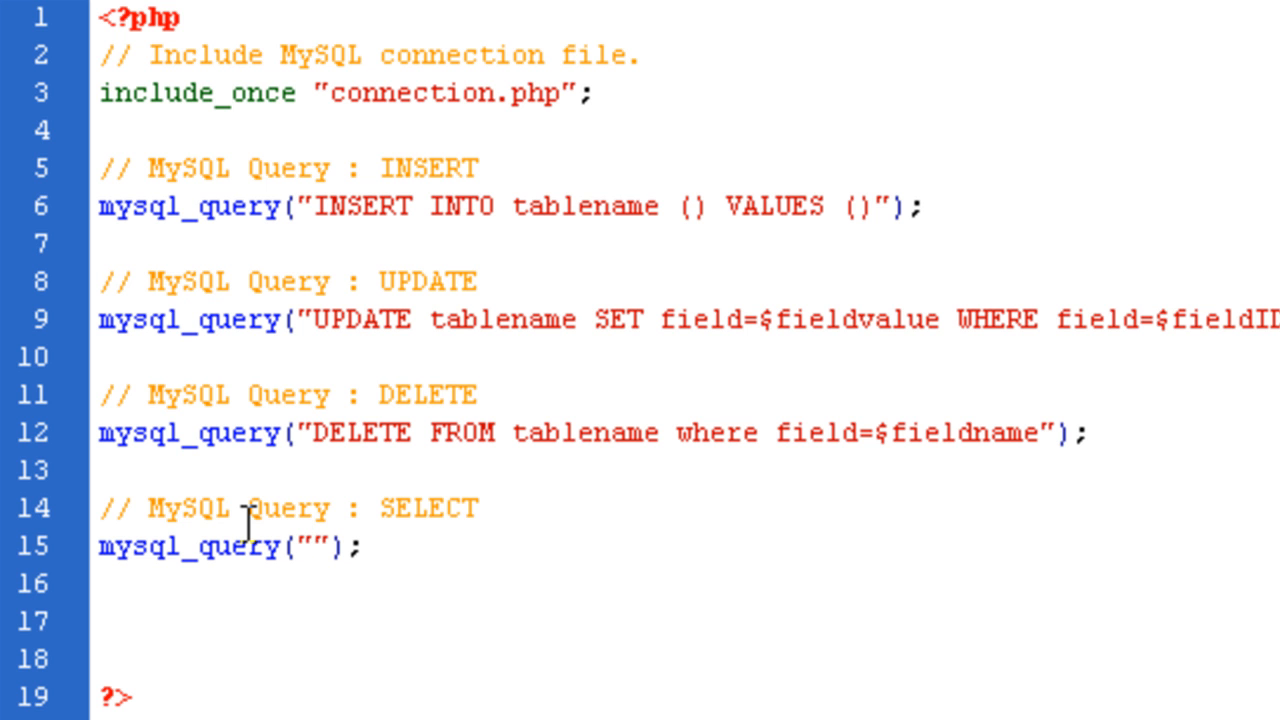
pyautogui.write('S')
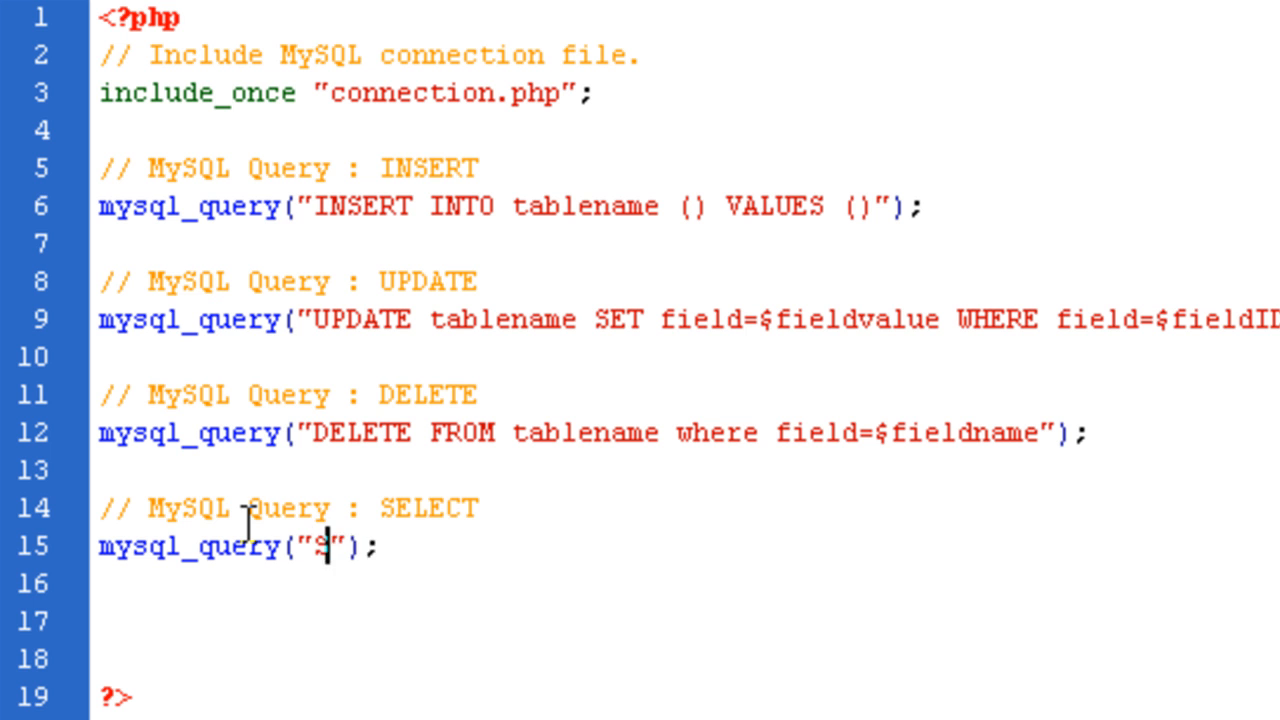
pyautogui.write('ELCT FROM')
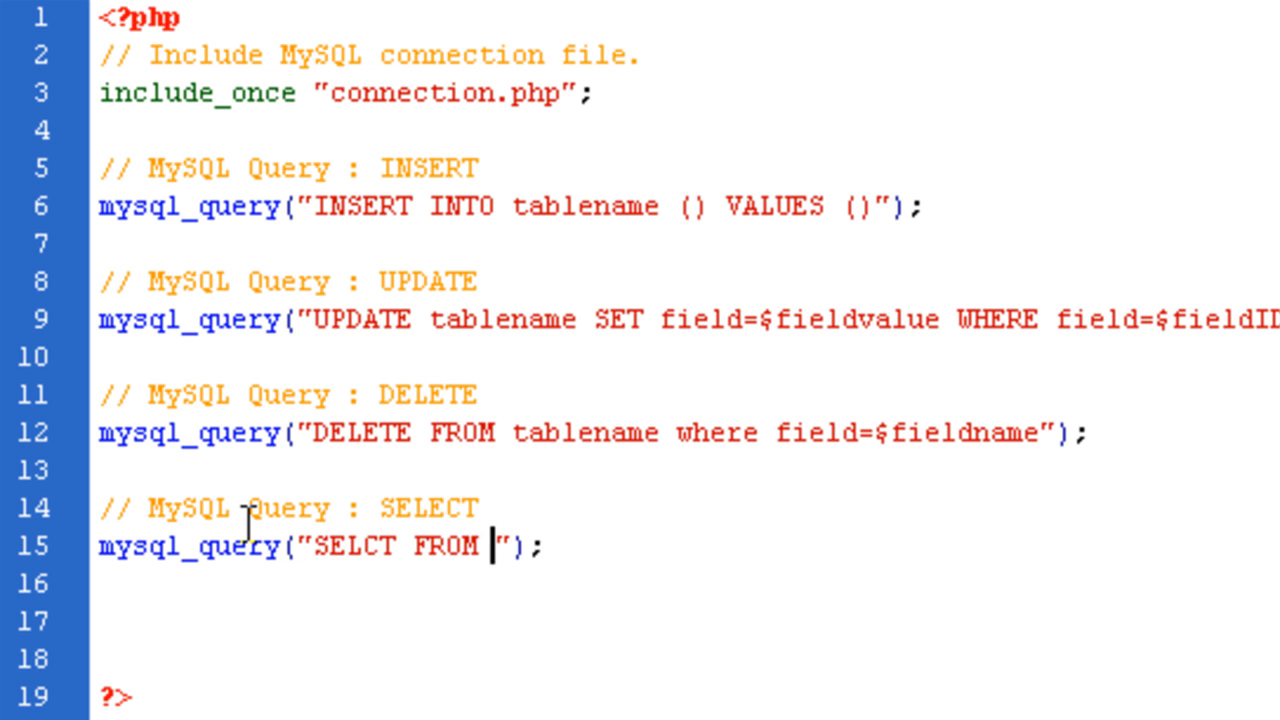
pyautogui.write('tablename')
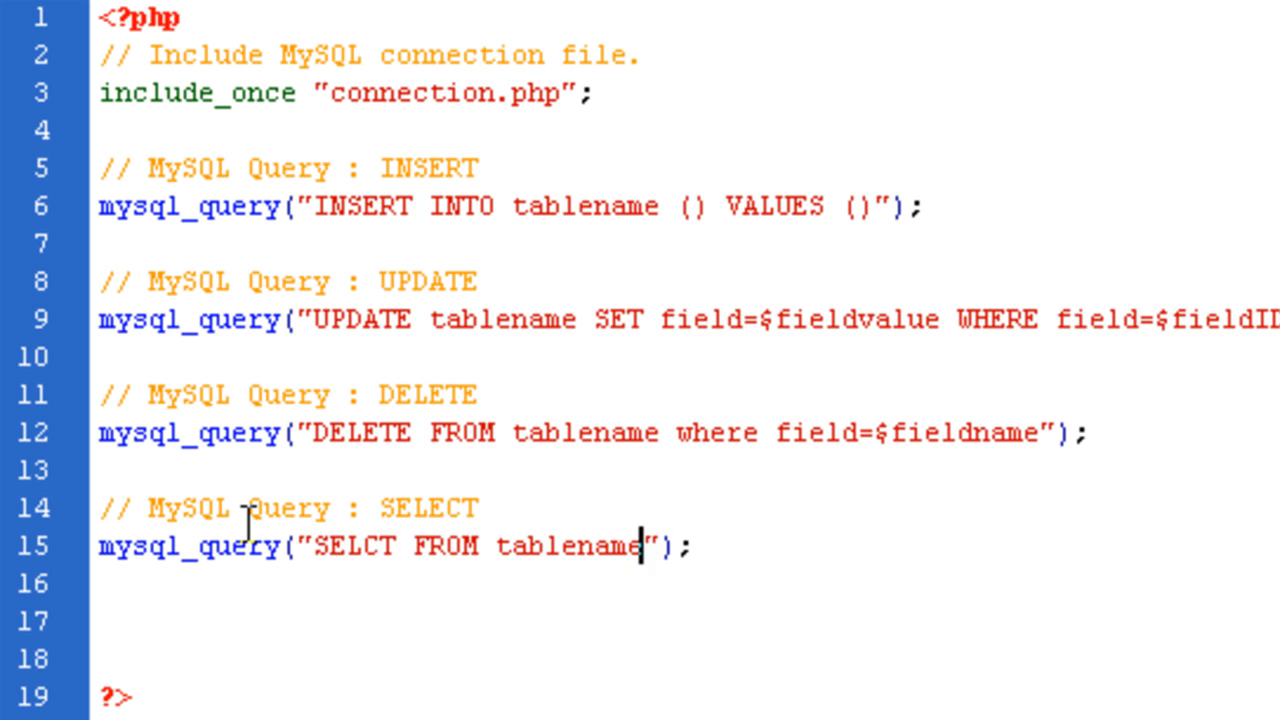
pyautogui.write('WHERE')
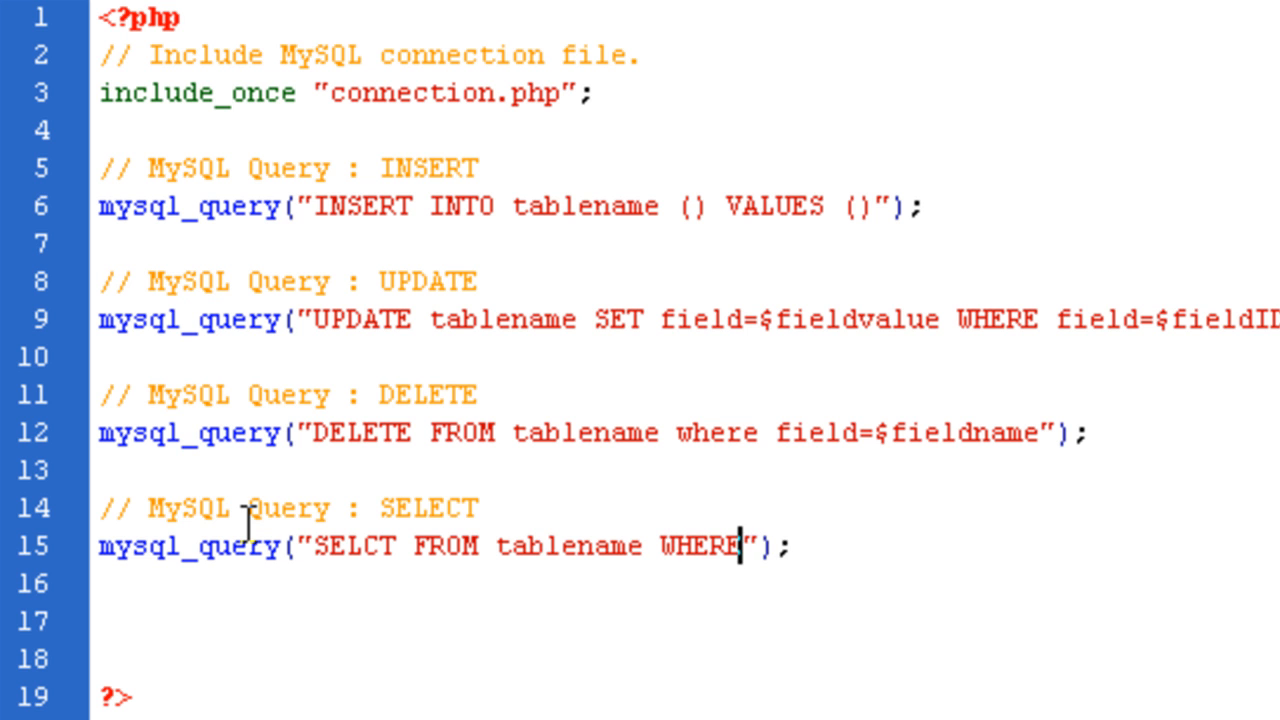
pyautogui.write('field')
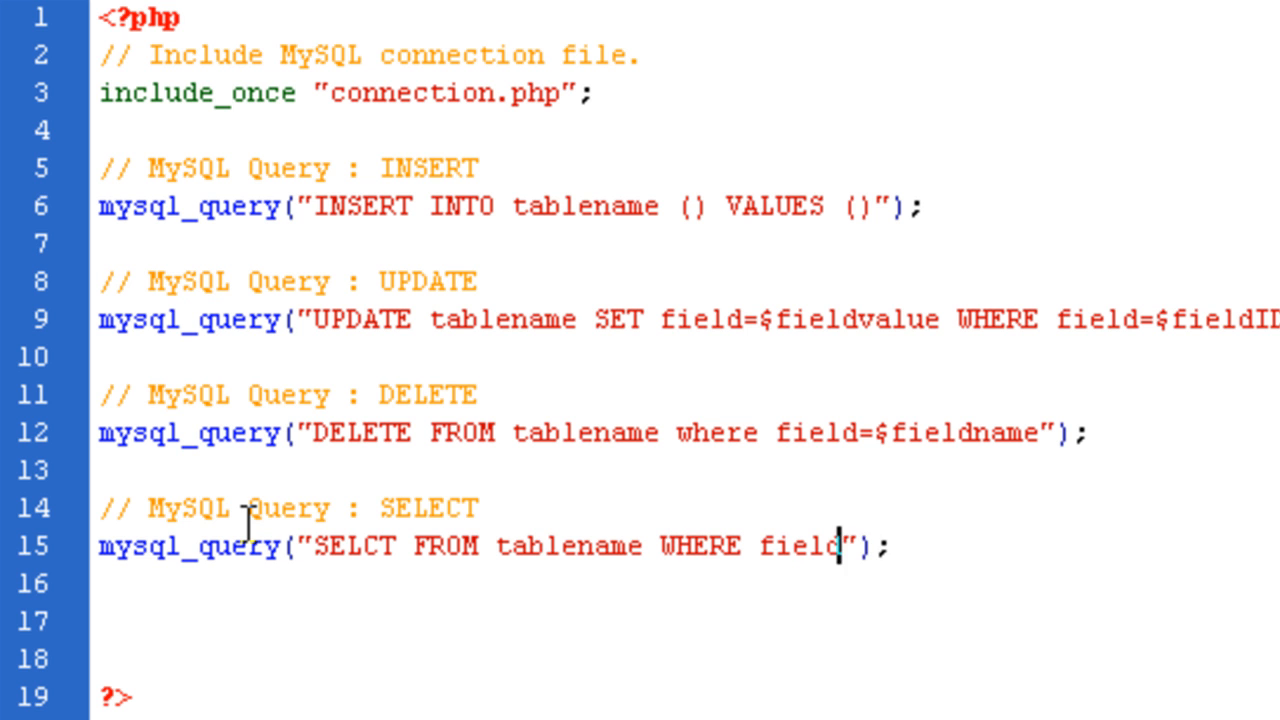
pyautogui.write('=$fieln')
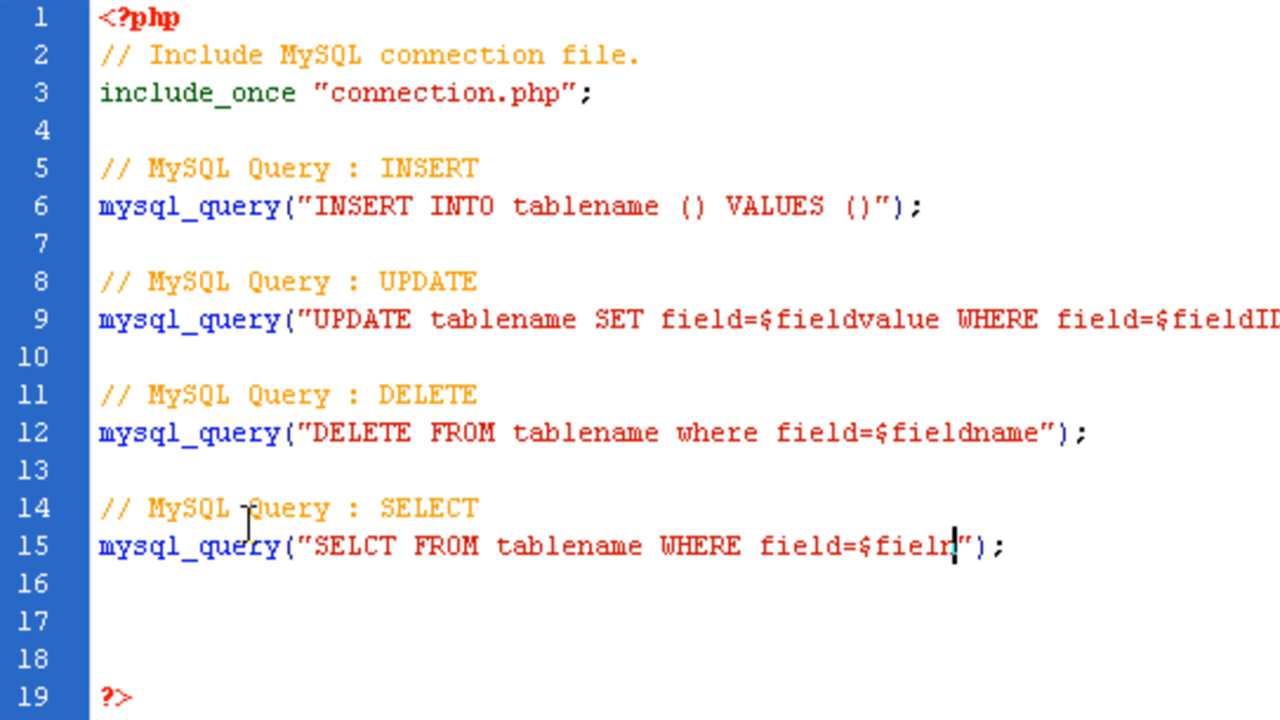
pyautogui.write('dname')
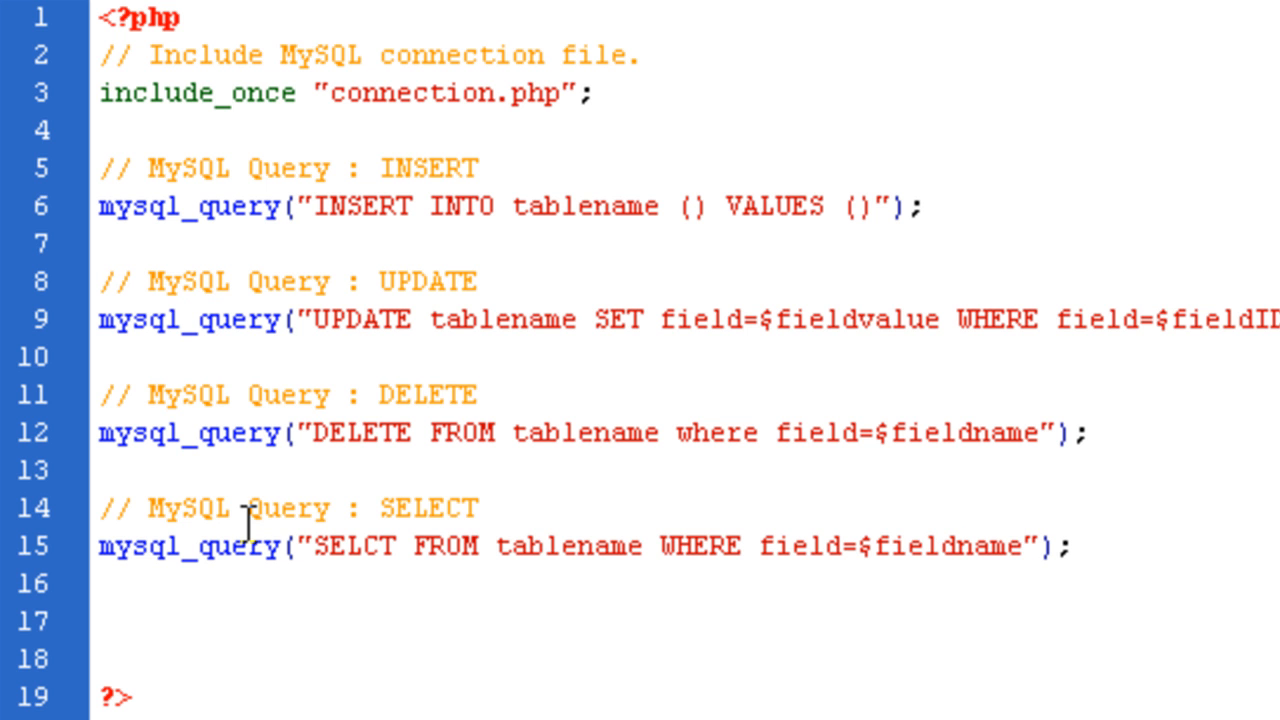